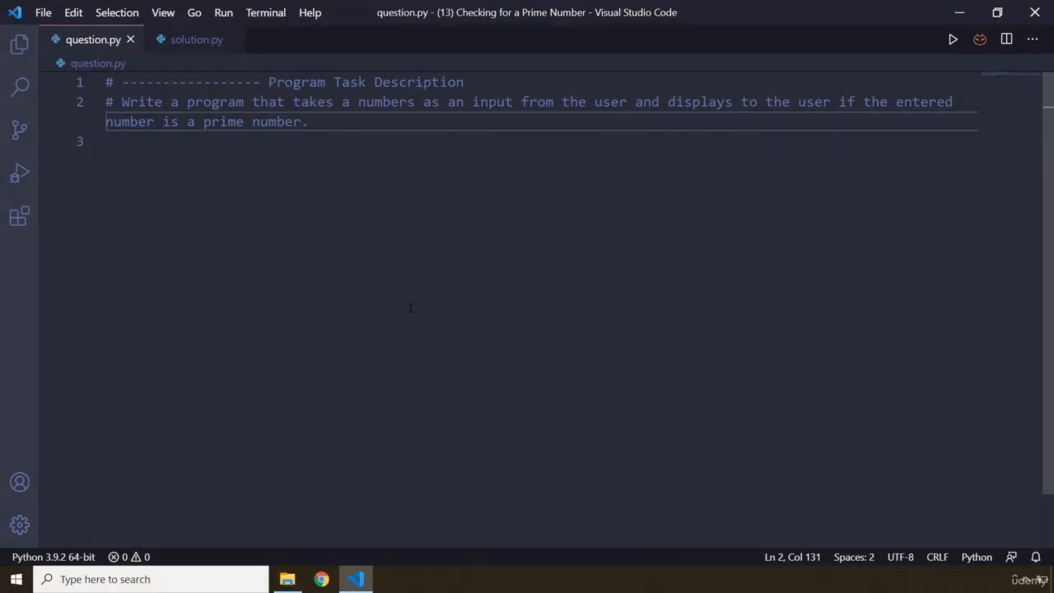
{"action": "mouse_move", "coordinate": [413, 284]}
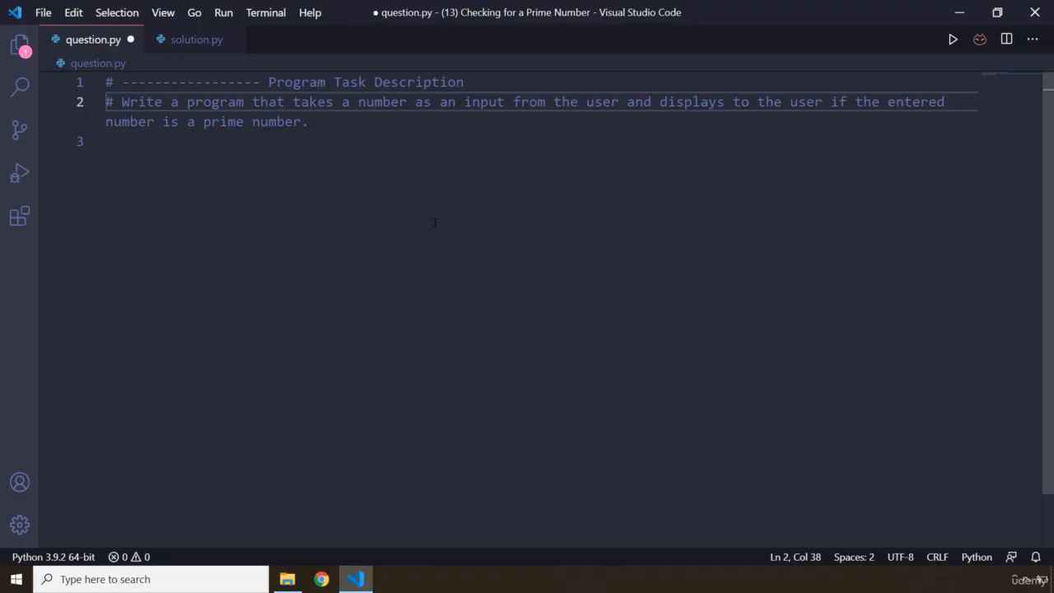
Step: Place the cursor on line 3 after correcting 'numbers' to 'number' in question.py
{"action": "left_click", "coordinate": [107, 141]}
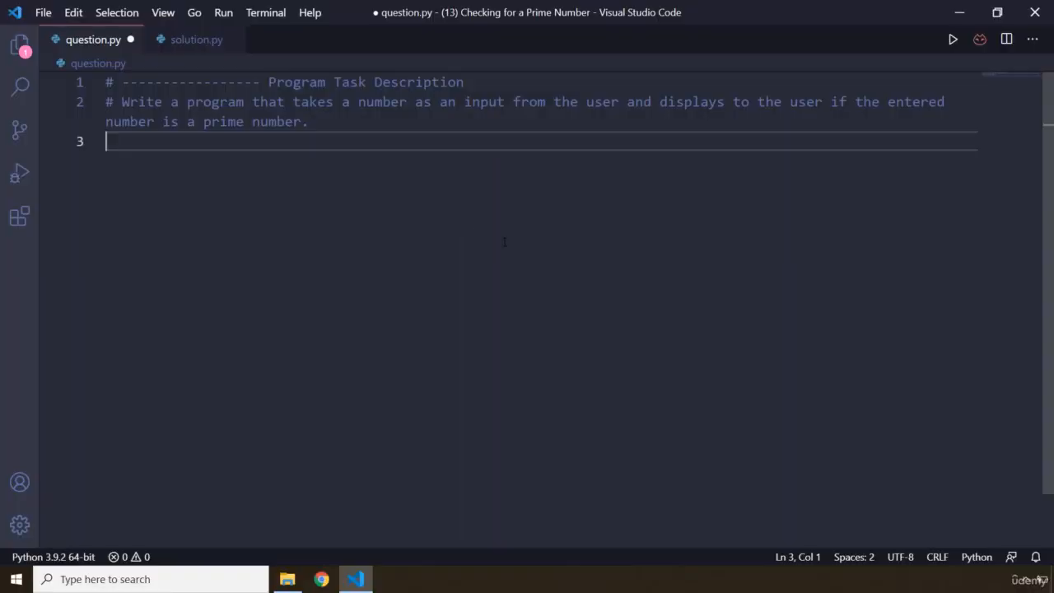
{"action": "mouse_move", "coordinate": [188, 47]}
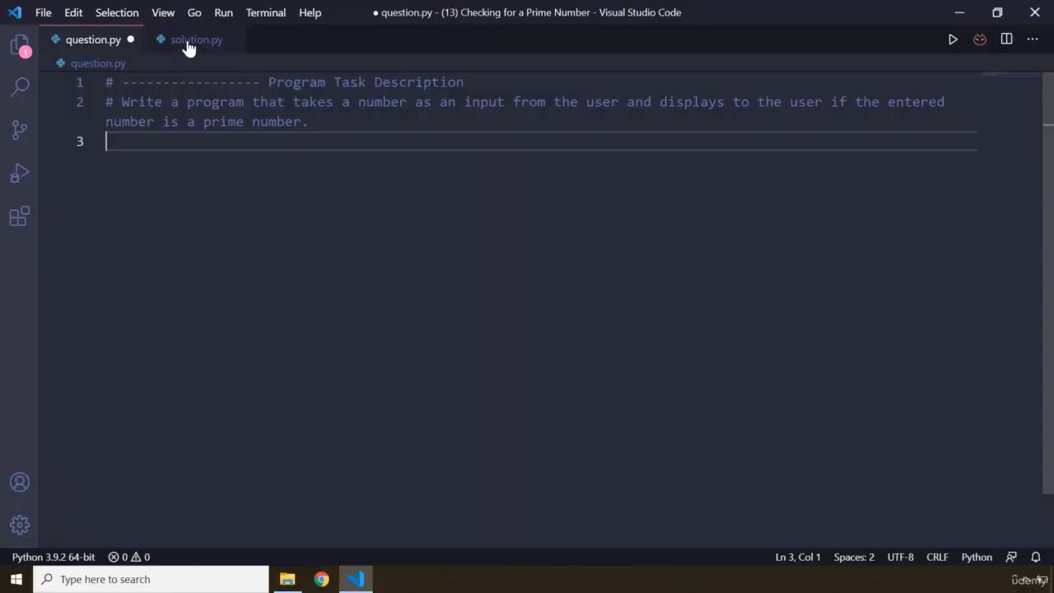
Step: Bring up the empty solution.py tab
{"action": "left_click", "coordinate": [195, 40]}
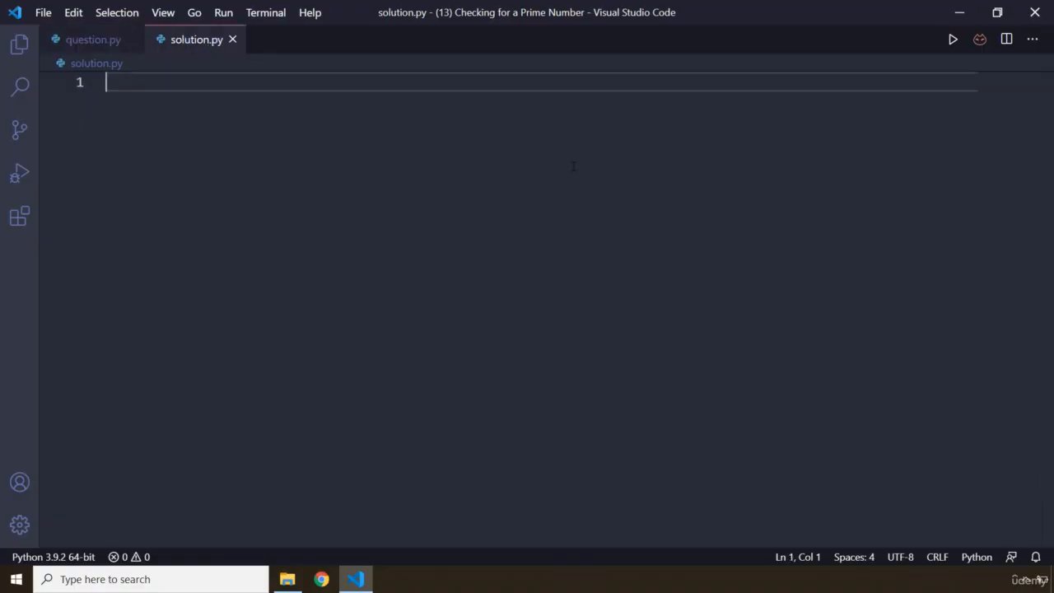
{"action": "mouse_move", "coordinate": [554, 263]}
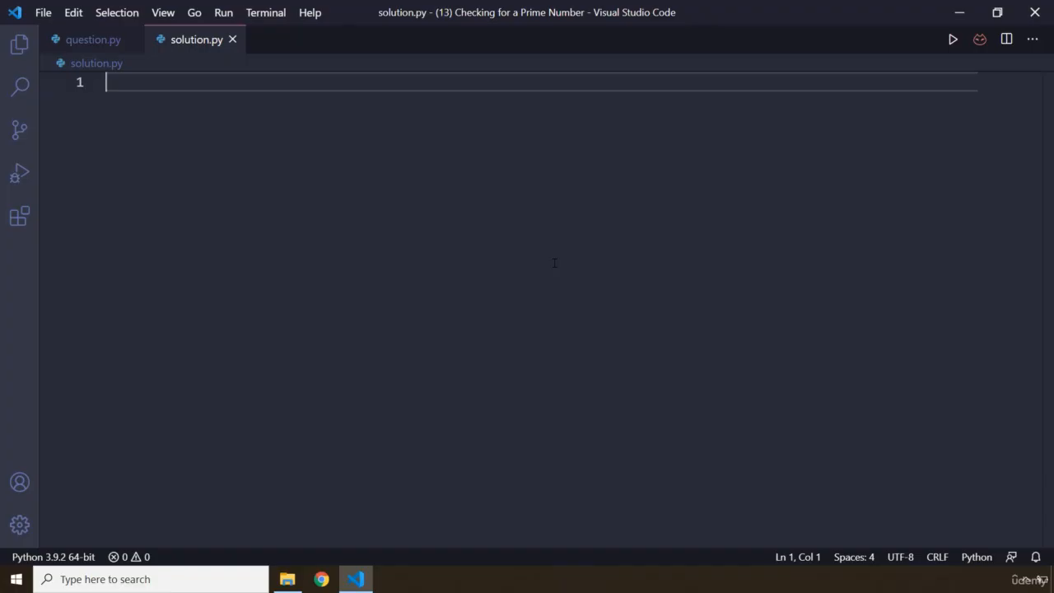
{"action": "mouse_move", "coordinate": [388, 208]}
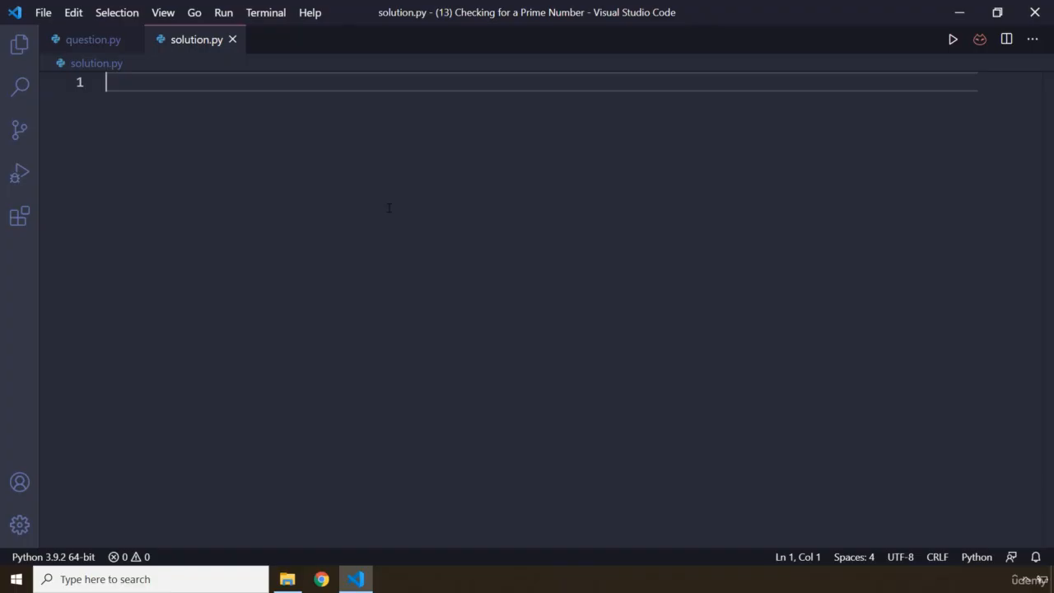
{"action": "mouse_move", "coordinate": [391, 204]}
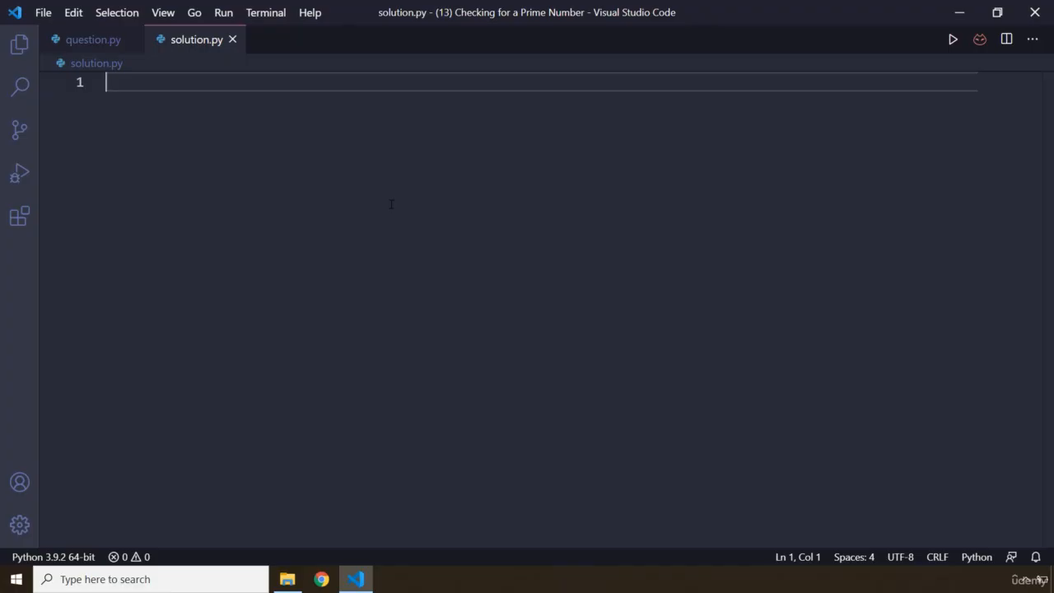
{"action": "mouse_move", "coordinate": [471, 209]}
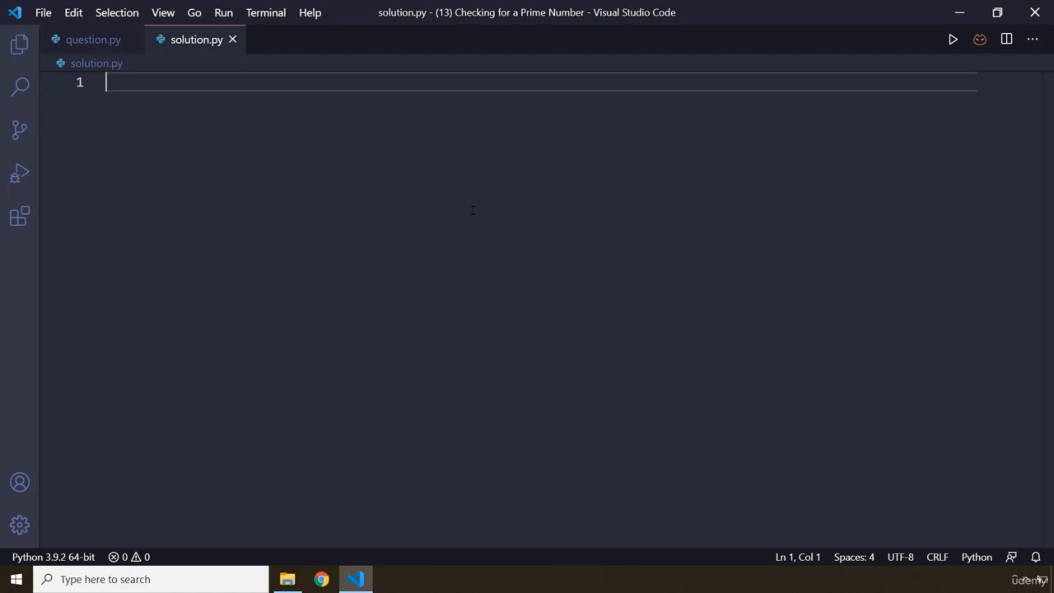
{"action": "mouse_move", "coordinate": [461, 197]}
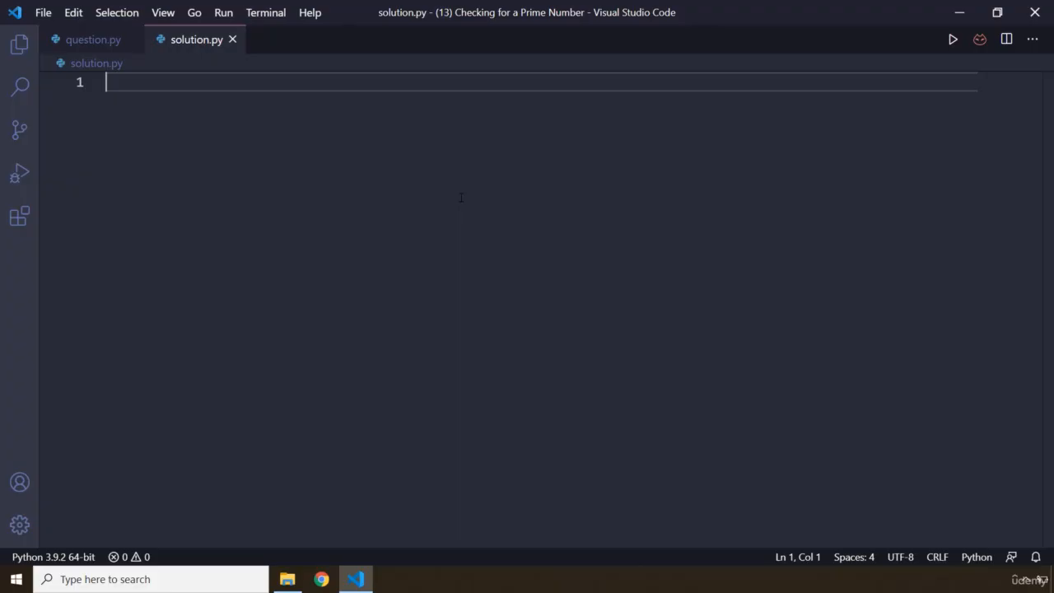
{"action": "mouse_move", "coordinate": [481, 201]}
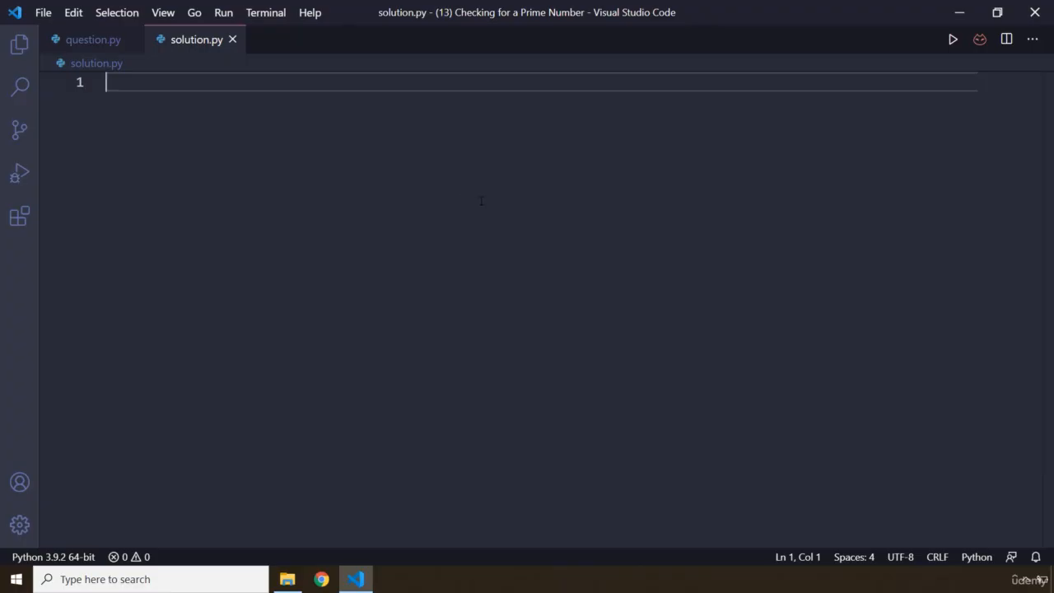
{"action": "mouse_move", "coordinate": [469, 195]}
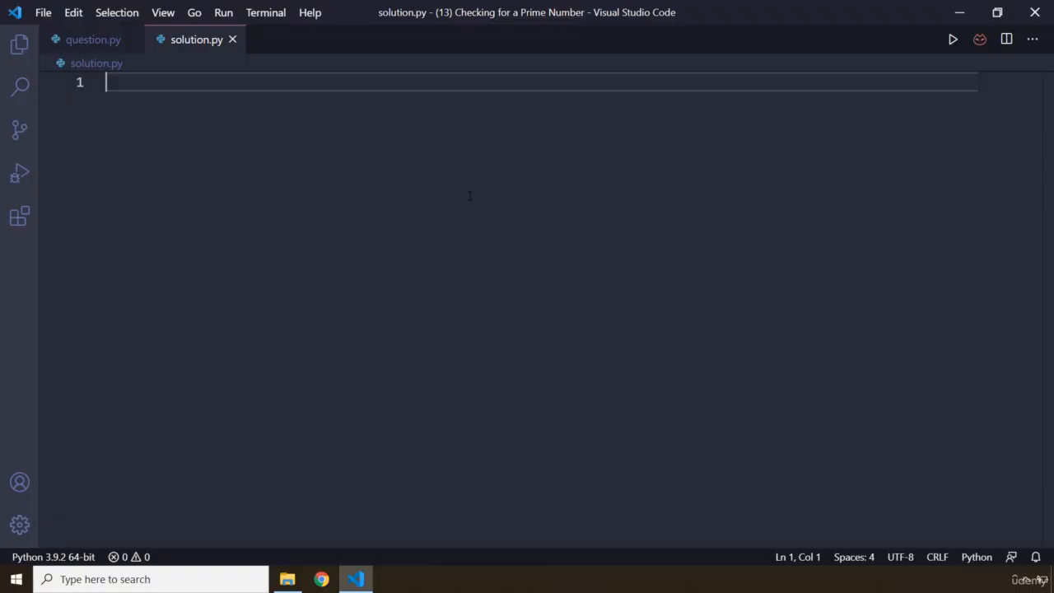
{"action": "mouse_move", "coordinate": [955, 233]}
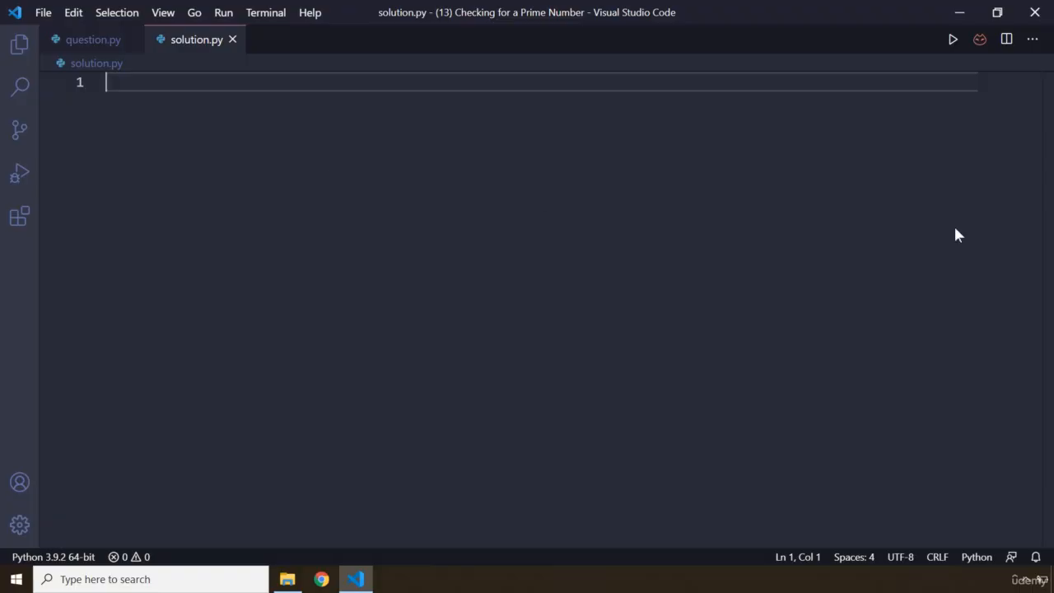
Step: Write number = int(input("Enter a Number: ")) on line 1, autocompleting input
{"action": "type", "text": "number = int("}
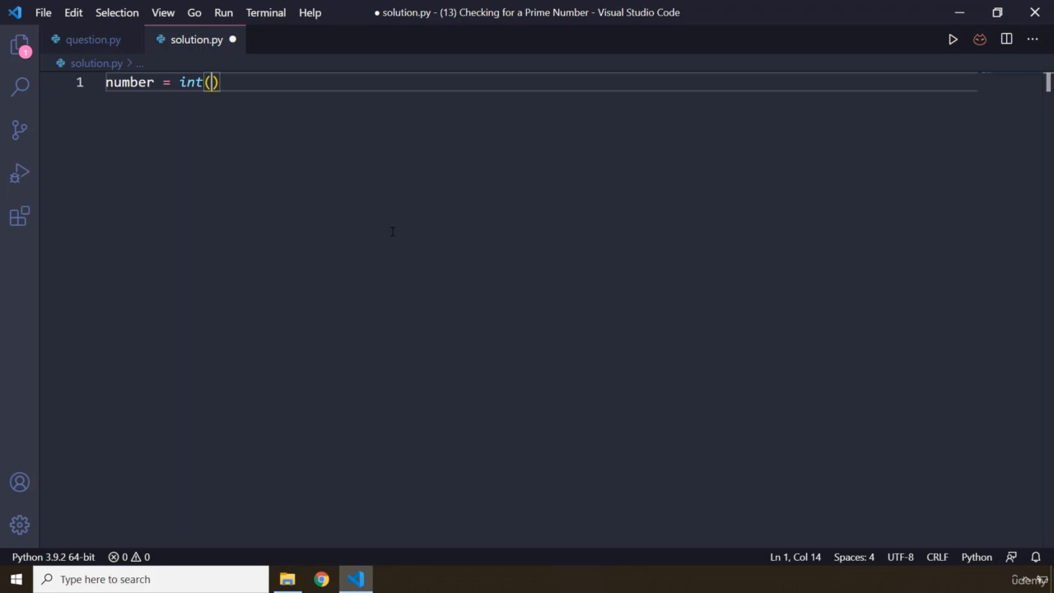
{"action": "type", "text": "i"}
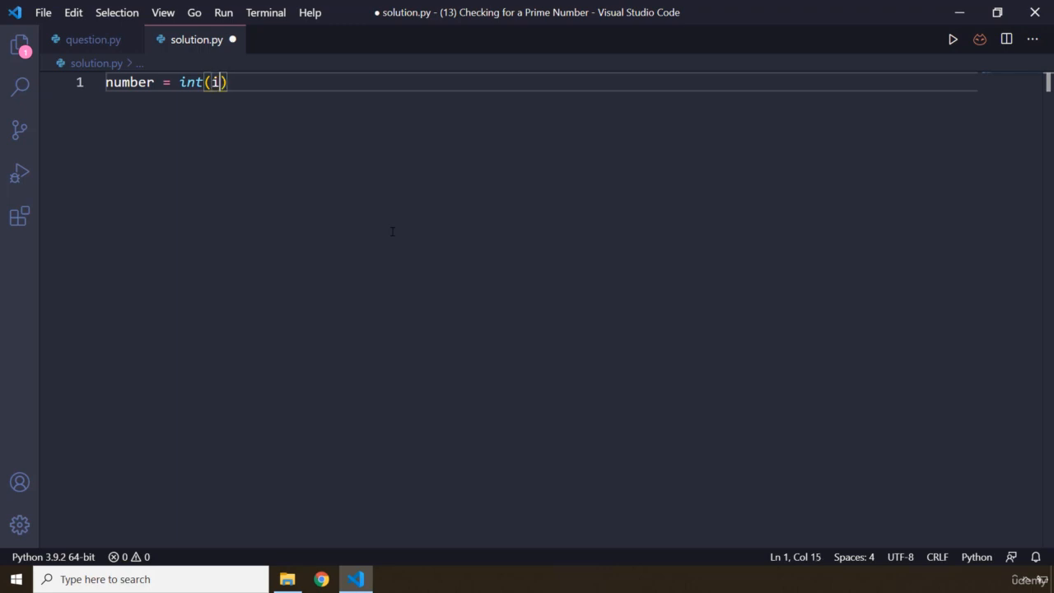
{"action": "type", "text": "nput()"}
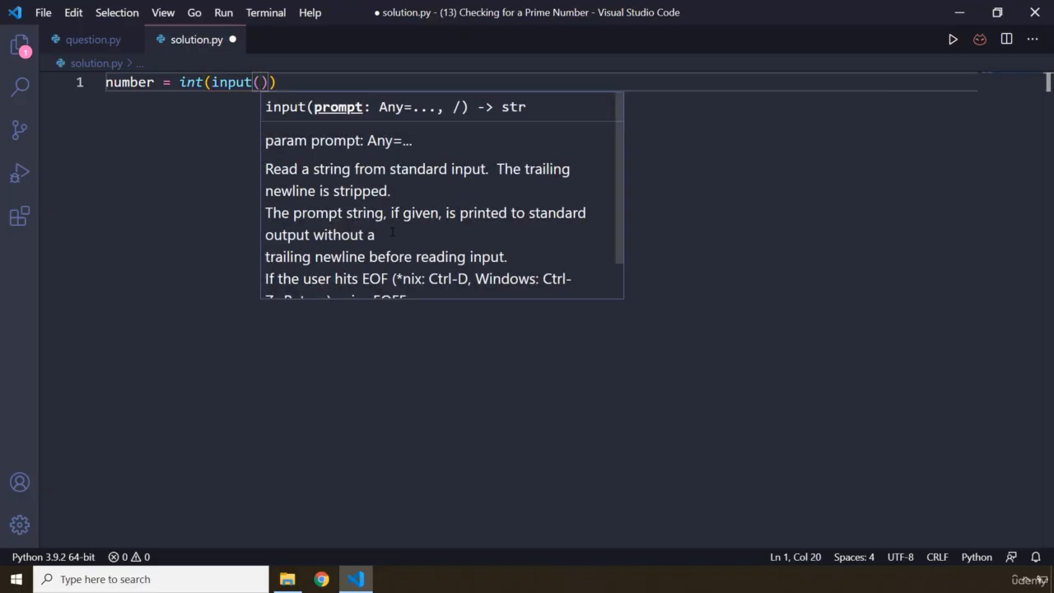
{"action": "type", "text": "\"Enter a\""}
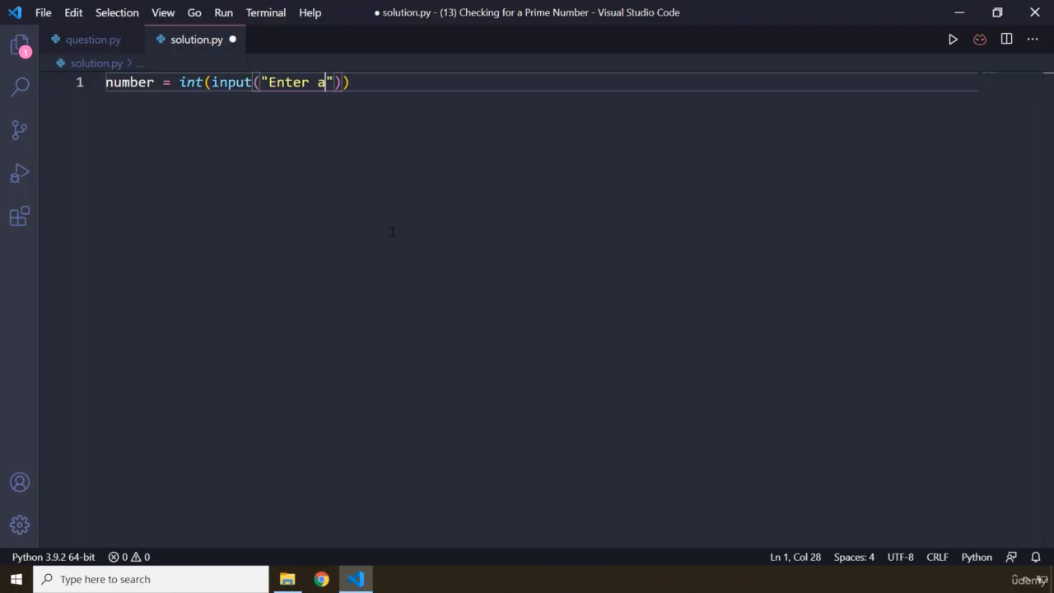
{"action": "type", "text": "Number"}
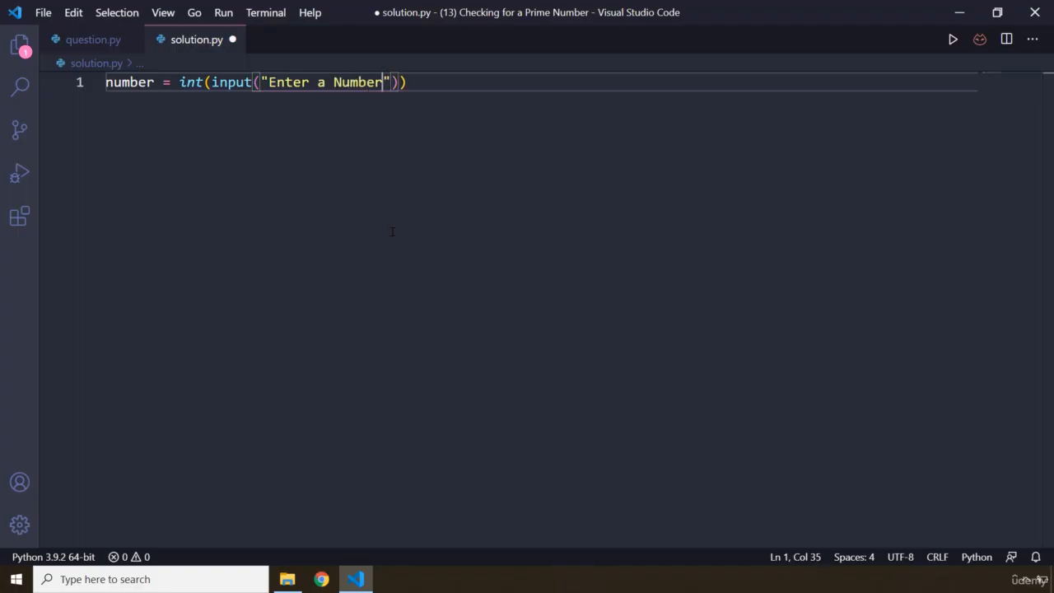
{"action": "type", "text": ":"}
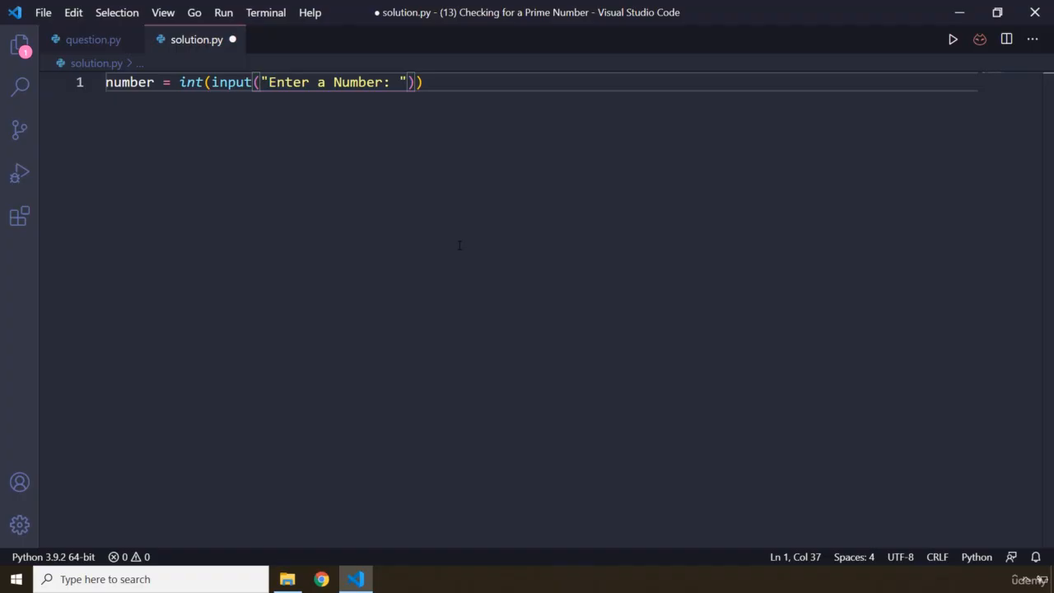
Step: Add an if number > 1: condition below the input line
{"action": "key", "text": "Enter"}
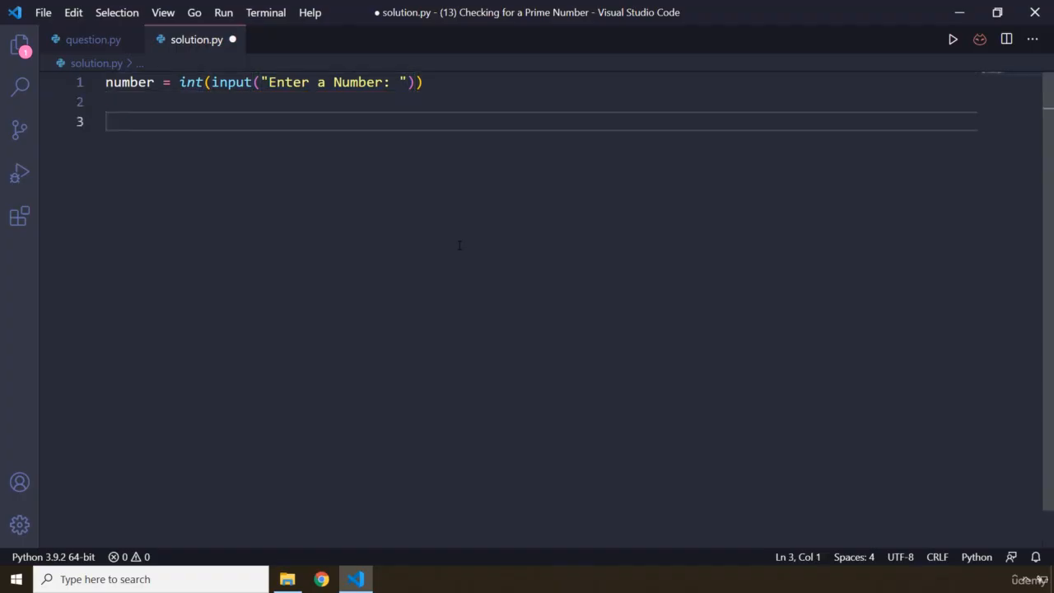
{"action": "type", "text": "if num"}
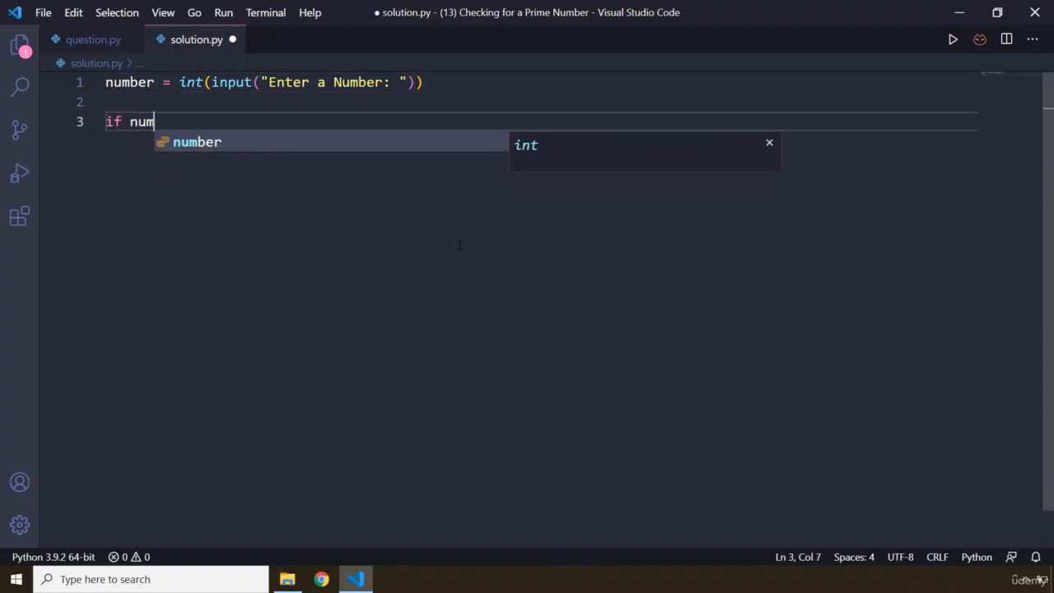
{"action": "type", "text": "ber > 1"}
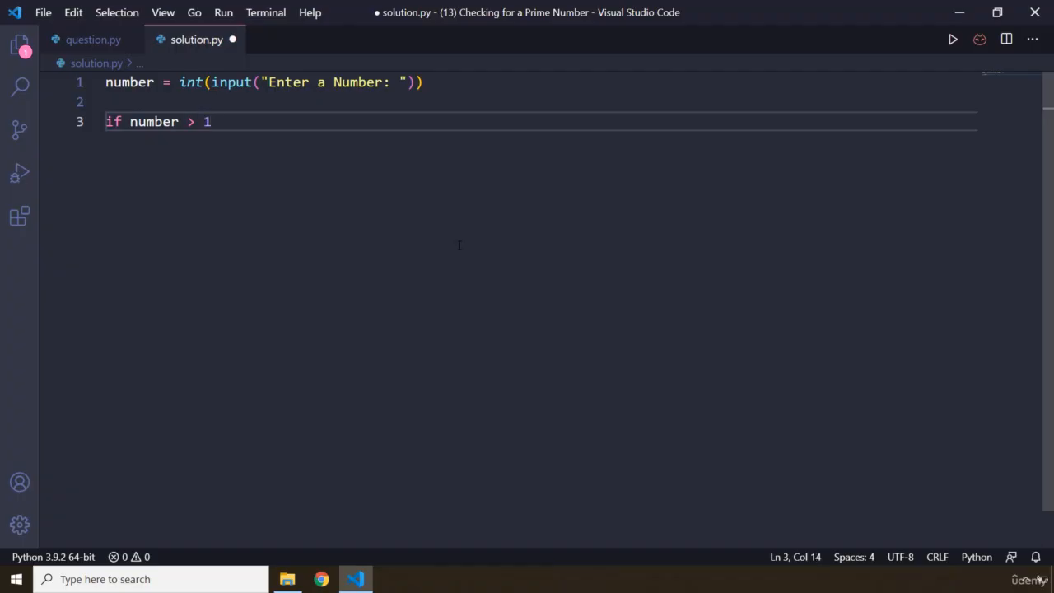
{"action": "type", "text": ":"}
{"action": "type", "text": "pass"}
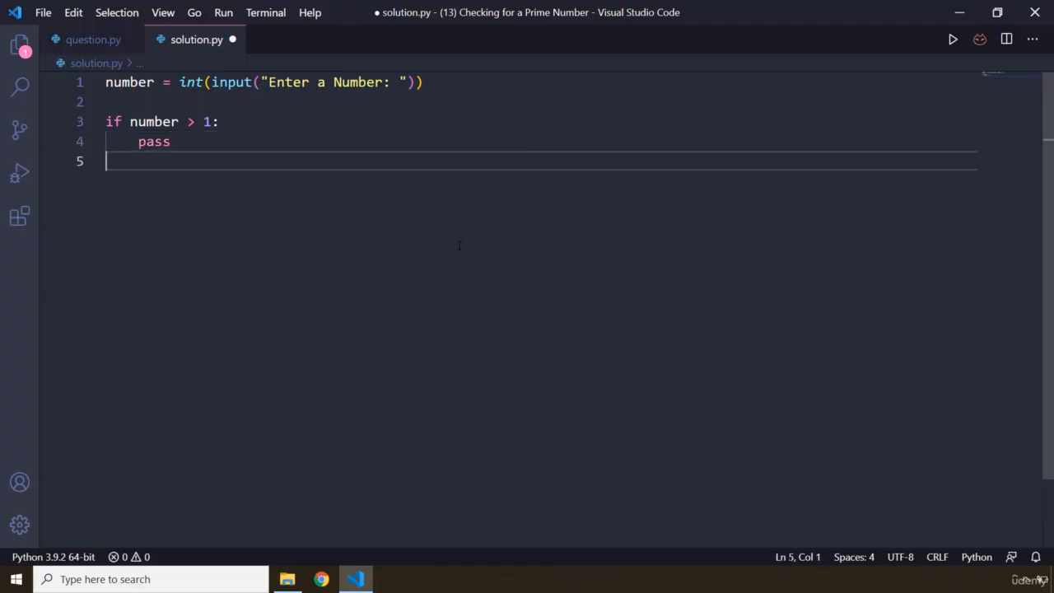
Step: Add an else branch printing number followed by "is not a prime number"
{"action": "type", "text": "else:"}
{"action": "type", "text": "print"}
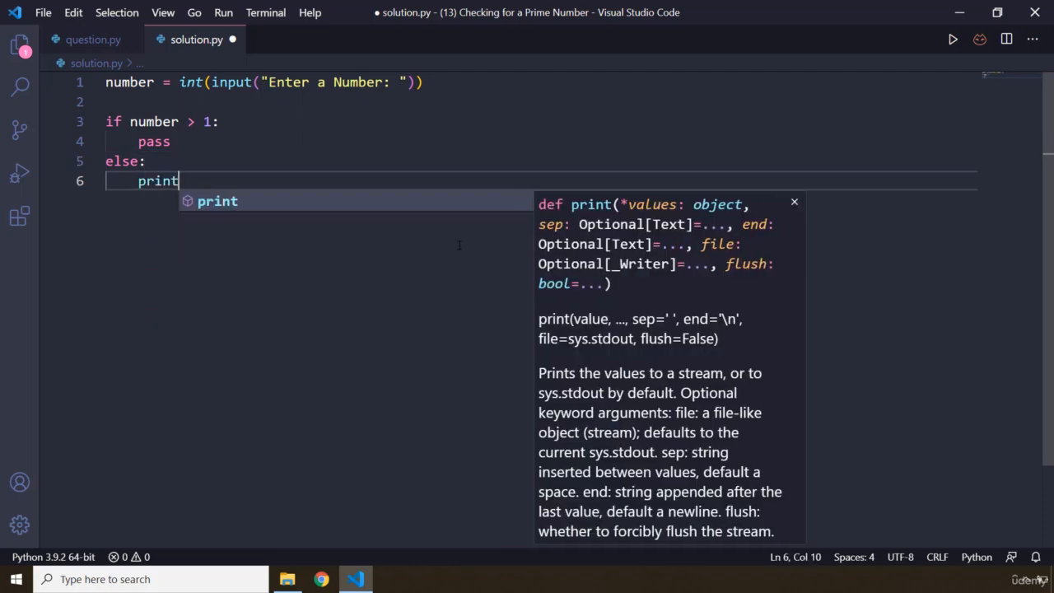
{"action": "type", "text": "(number)"}
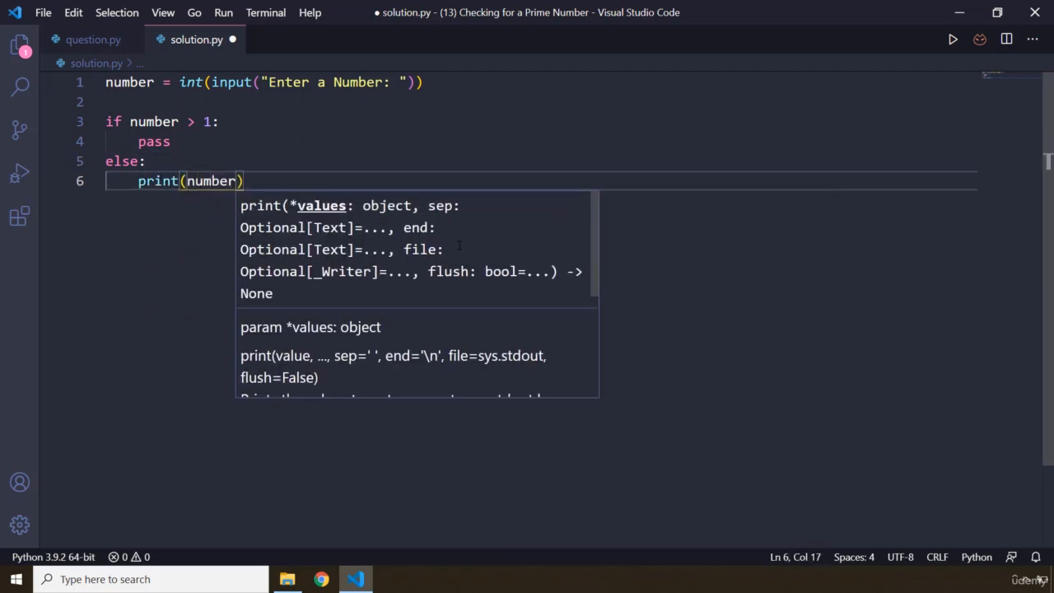
{"action": "type", "text": ", \"is \""}
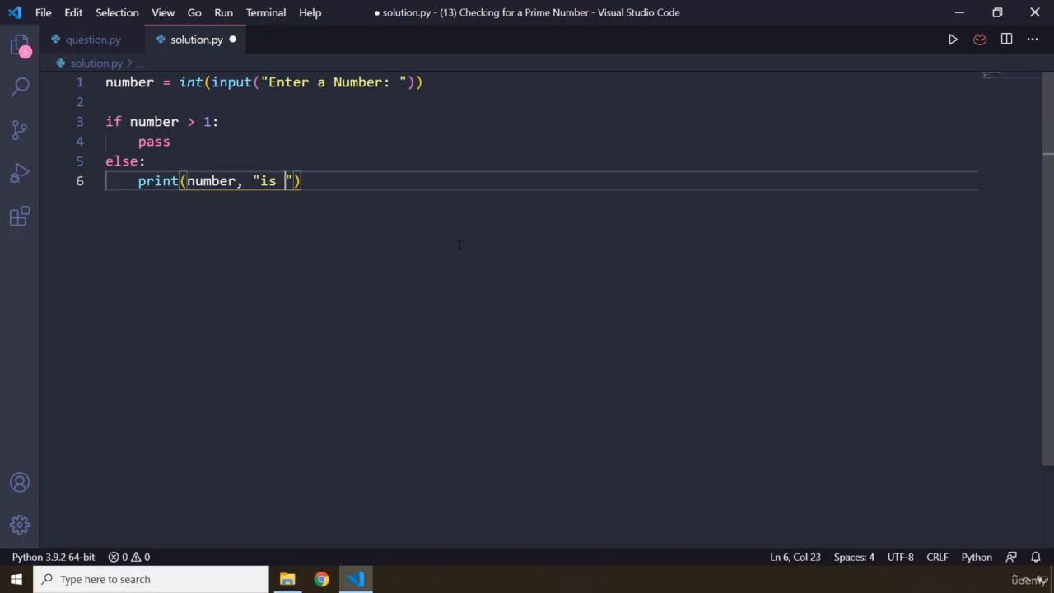
{"action": "type", "text": "not"}
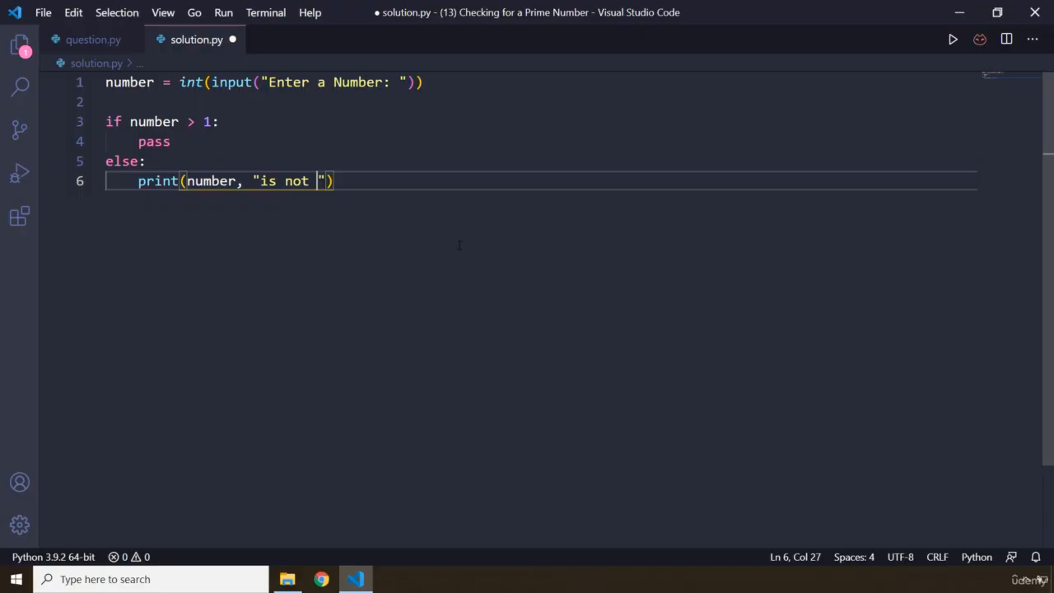
{"action": "type", "text": "a prime num"}
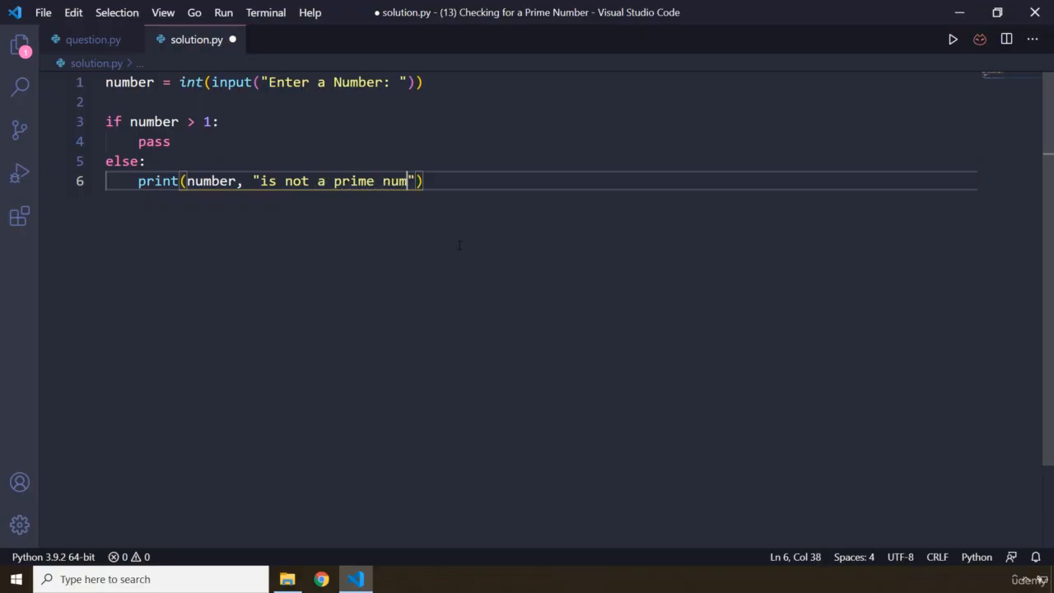
{"action": "type", "text": "ber"}
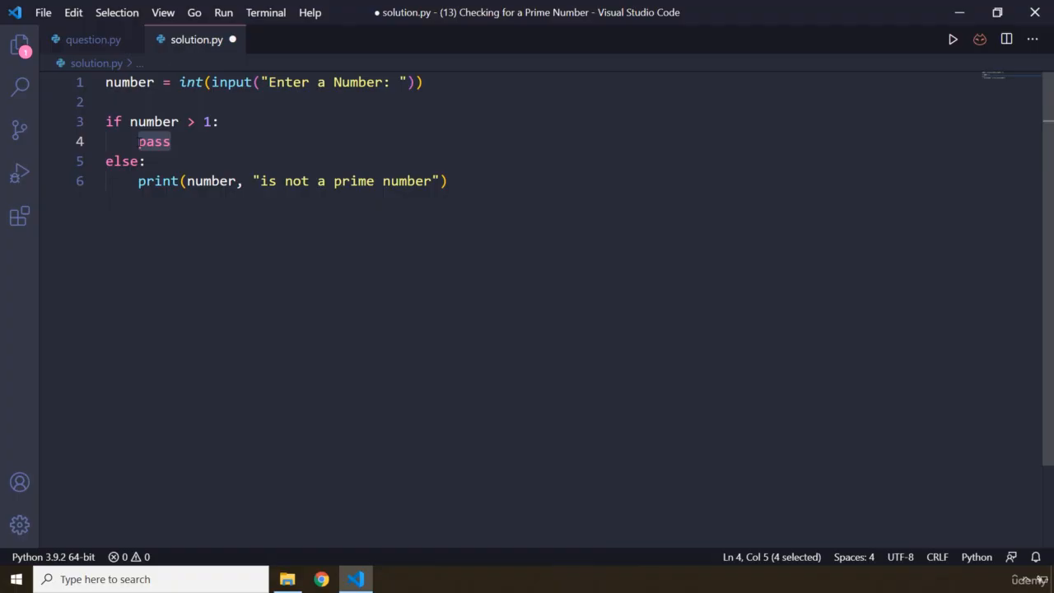
Step: Replace pass with a for x in range(2, number): loop
{"action": "type", "text": "for"}
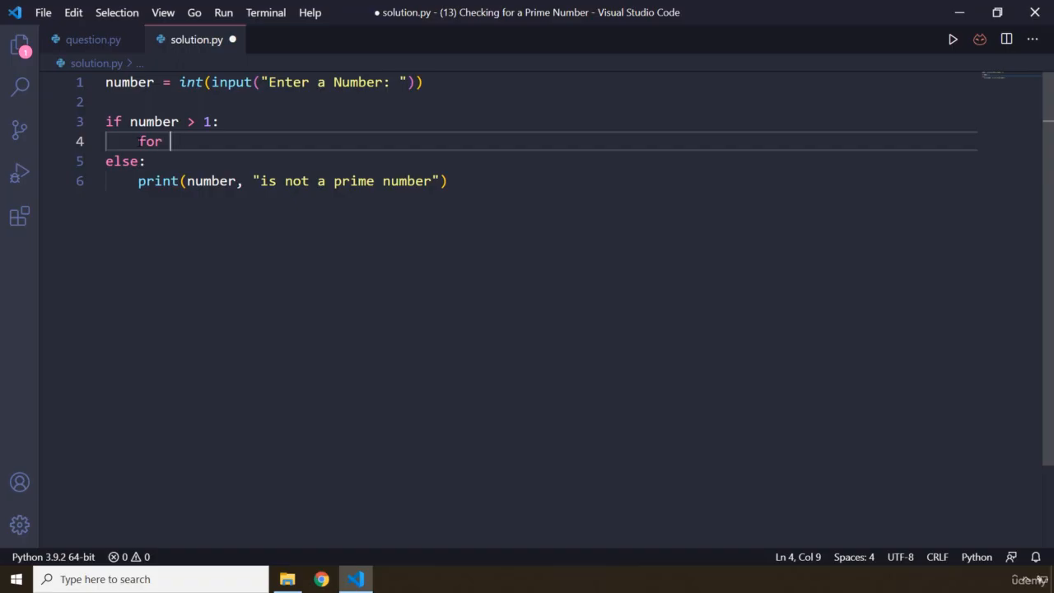
{"action": "type", "text": "x"}
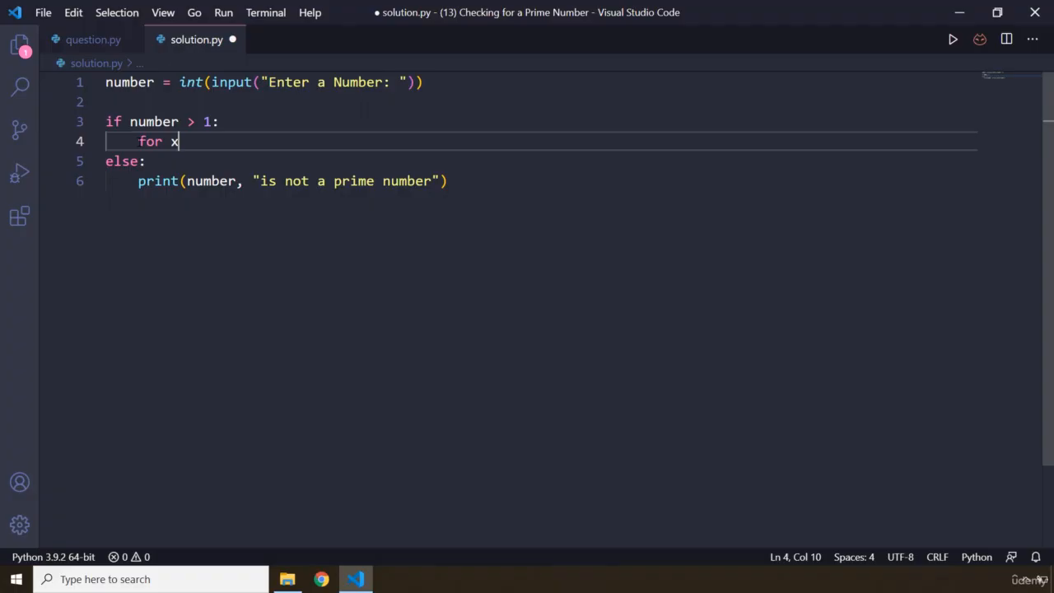
{"action": "type", "text": "in"}
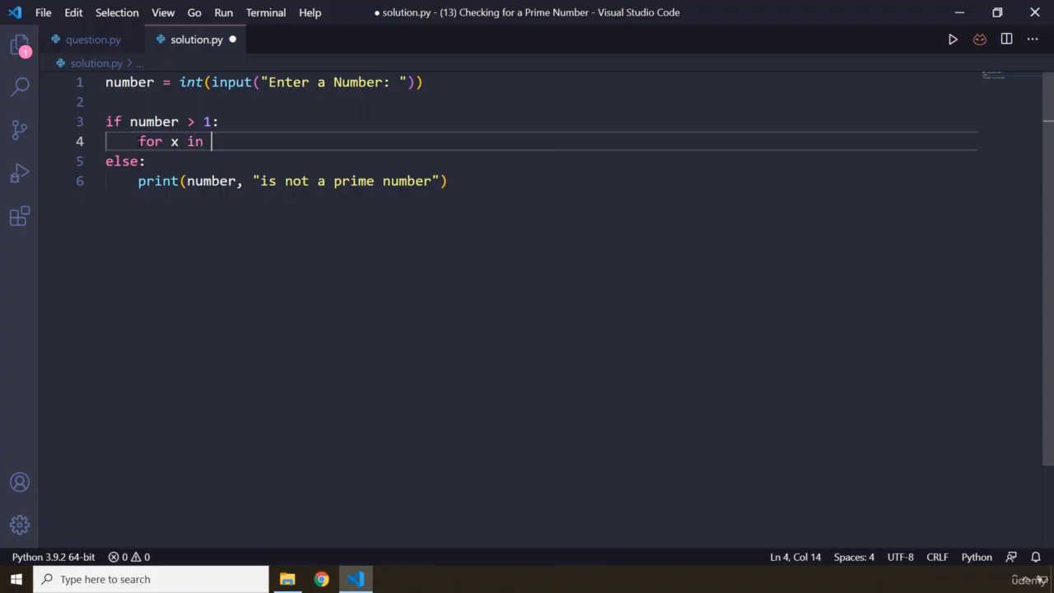
{"action": "type", "text": "range()"}
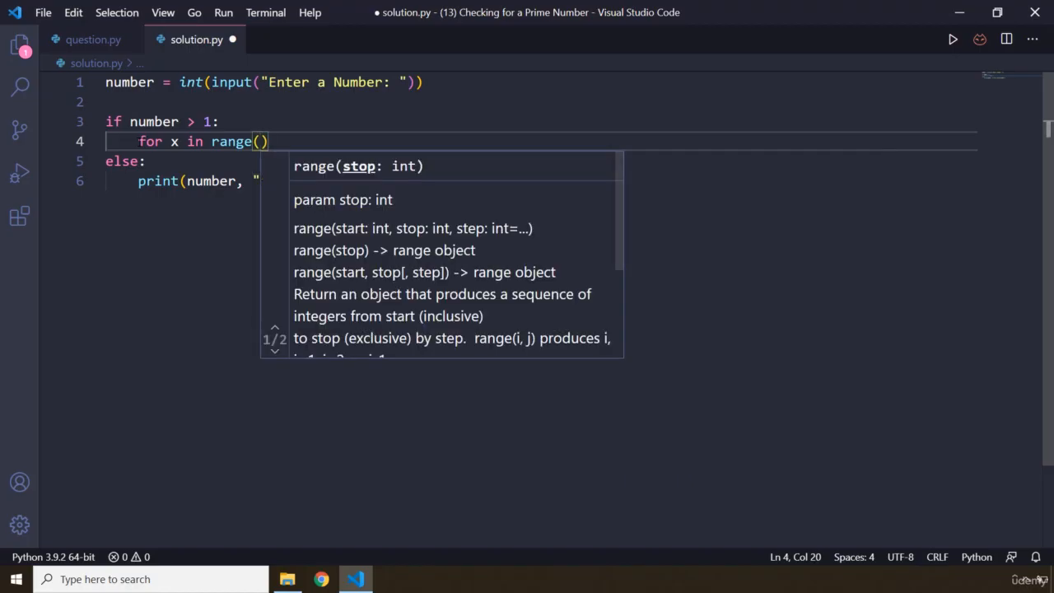
{"action": "type", "text": "2,"}
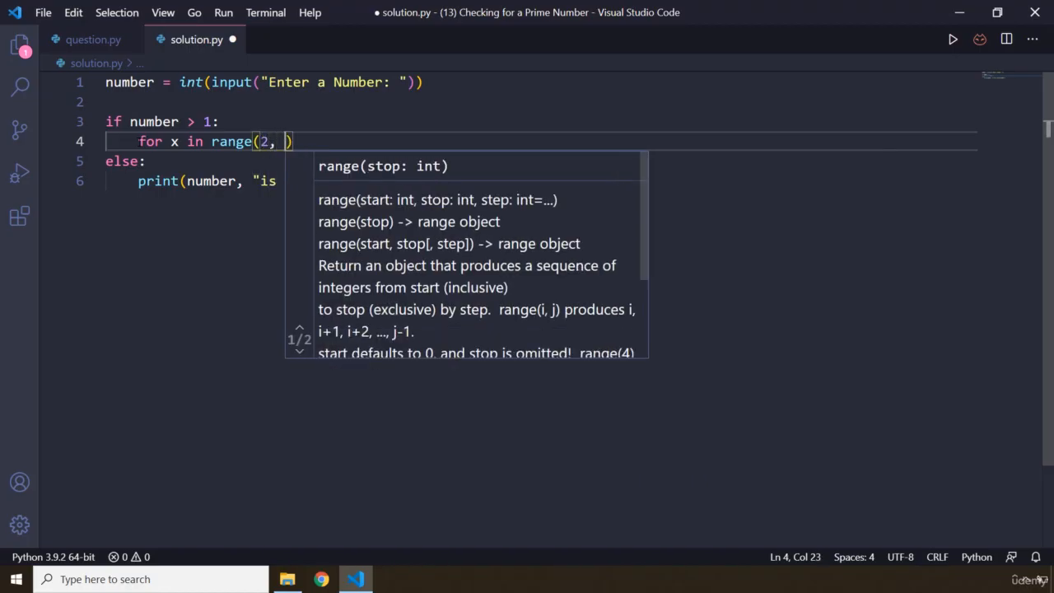
{"action": "type", "text": "number"}
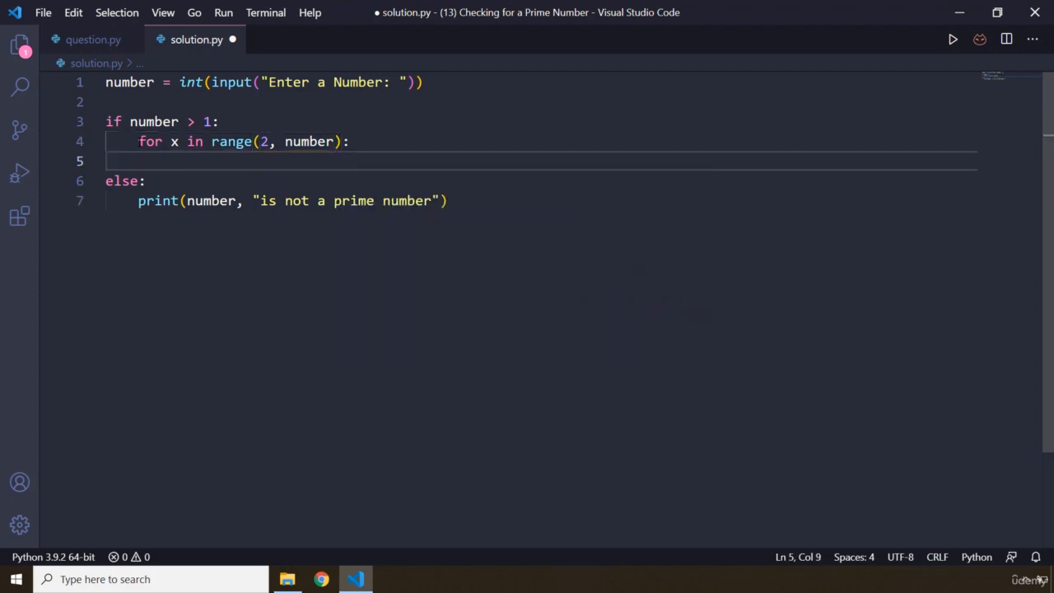
Step: Add the check if number % x == 0: and place the cursor for its body
{"action": "type", "text": "if"}
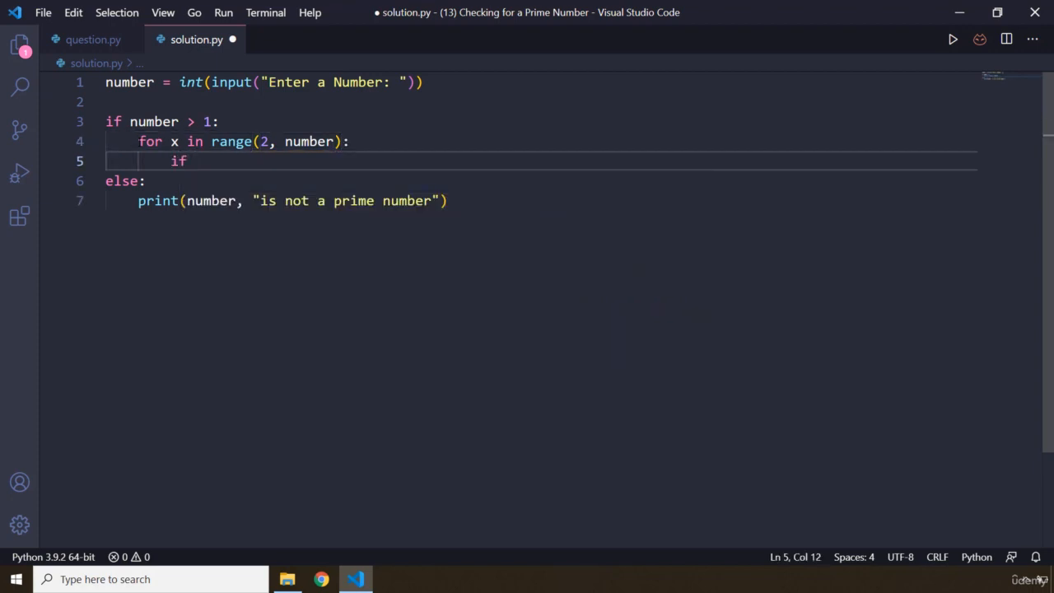
{"action": "type", "text": "number"}
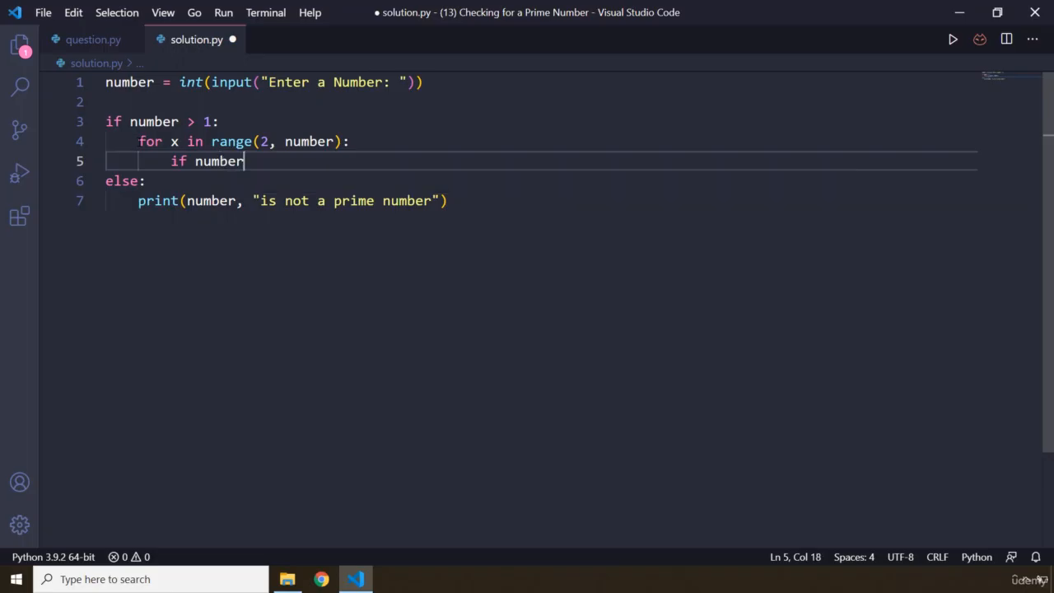
{"action": "type", "text": "%"}
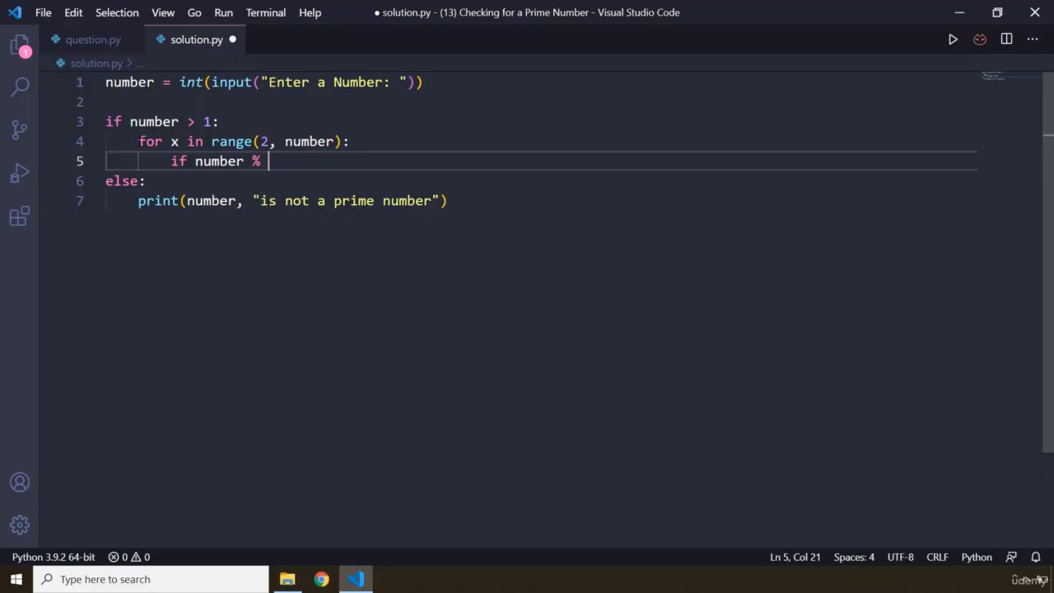
{"action": "type", "text": "x =="}
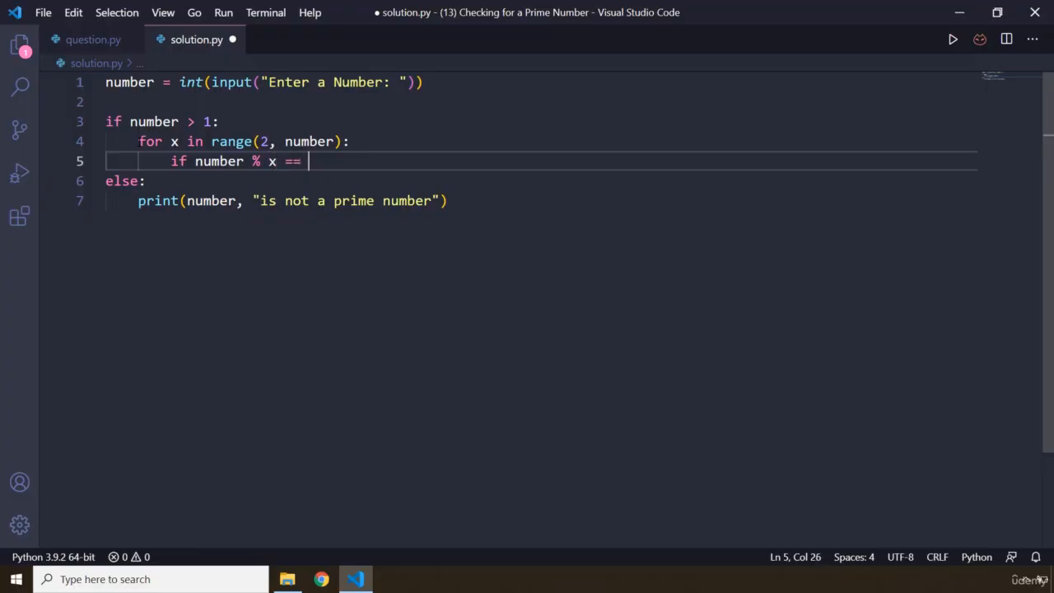
{"action": "type", "text": "0:"}
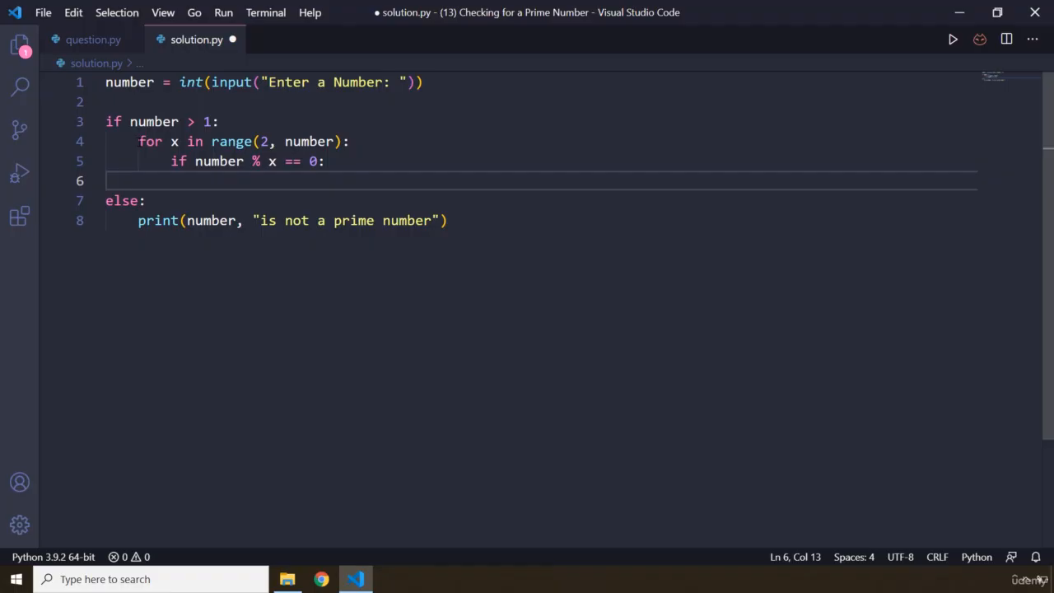
{"action": "left_click", "coordinate": [168, 140]}
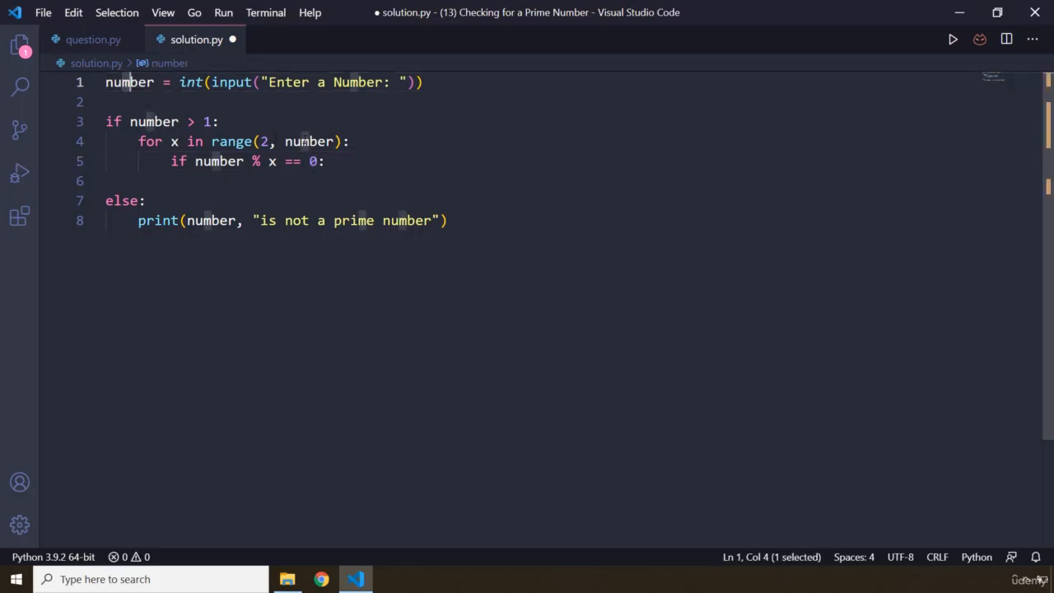
{"action": "left_click", "coordinate": [169, 141]}
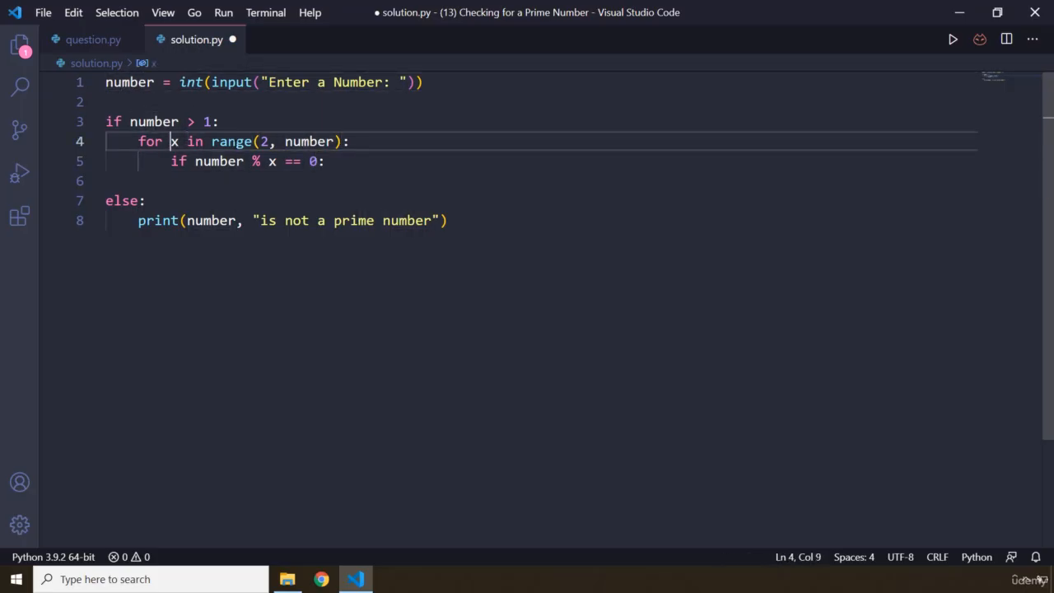
{"action": "left_click", "coordinate": [213, 161]}
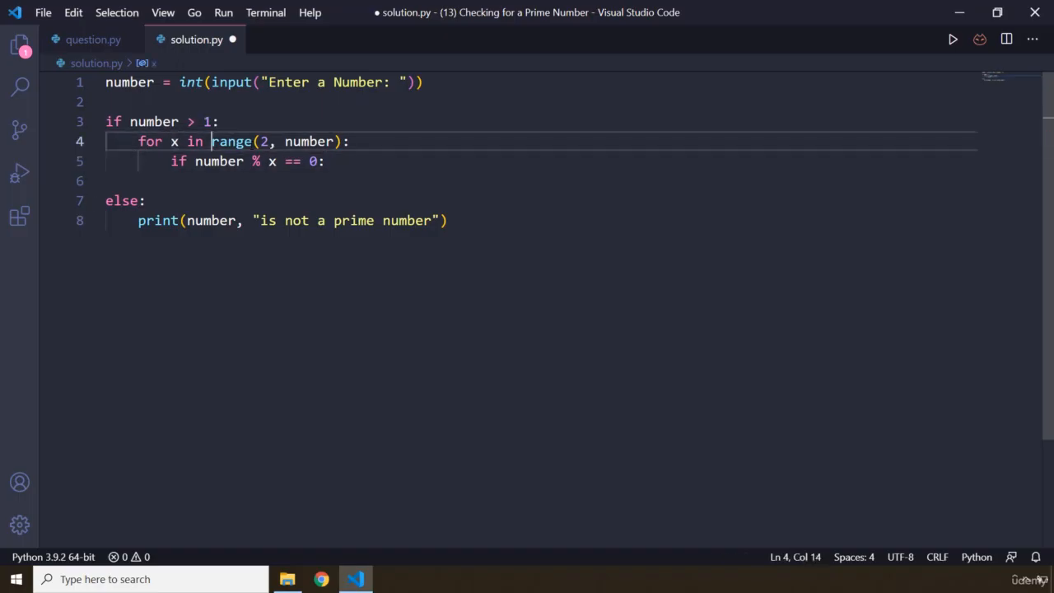
{"action": "double_click", "coordinate": [173, 141]}
{"action": "type", "text": "o"}
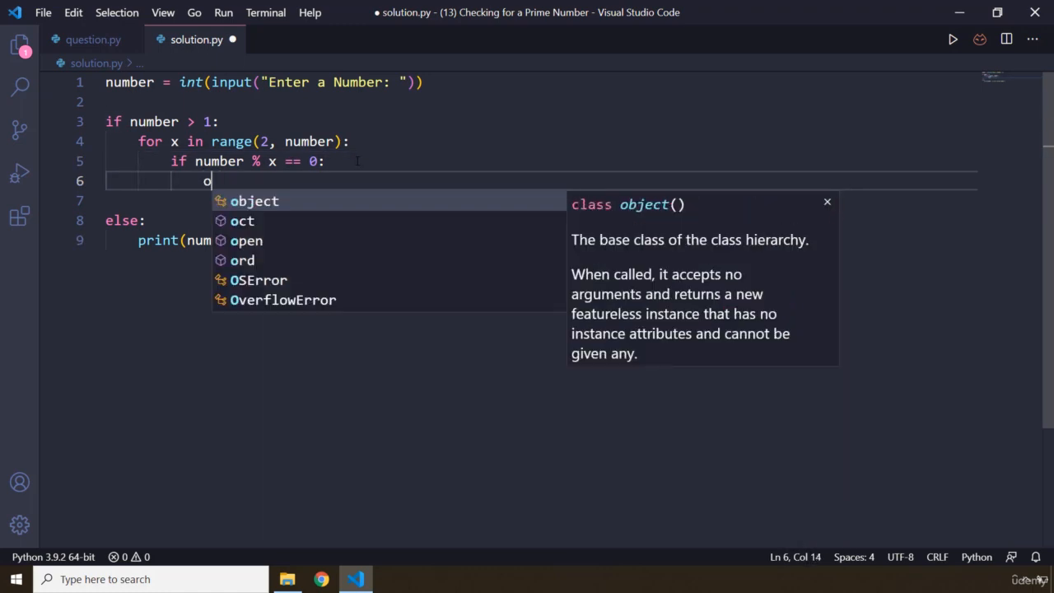
Step: Print number with the not-prime message inside the divisibility branch
{"action": "type", "text": "print()"}
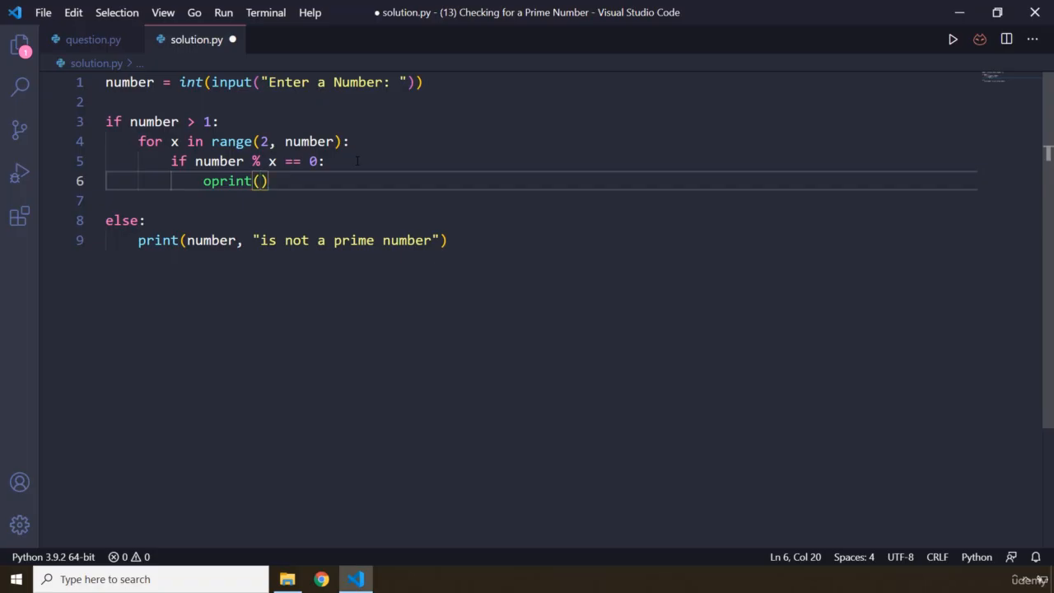
{"action": "type", "text": "number,"}
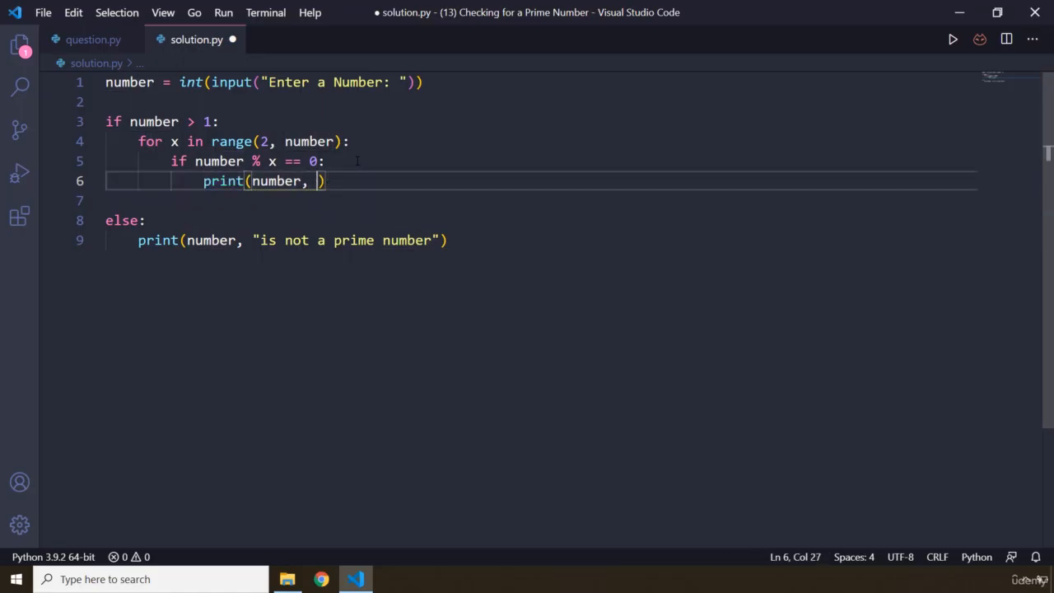
{"action": "type", "text": "\"is\""}
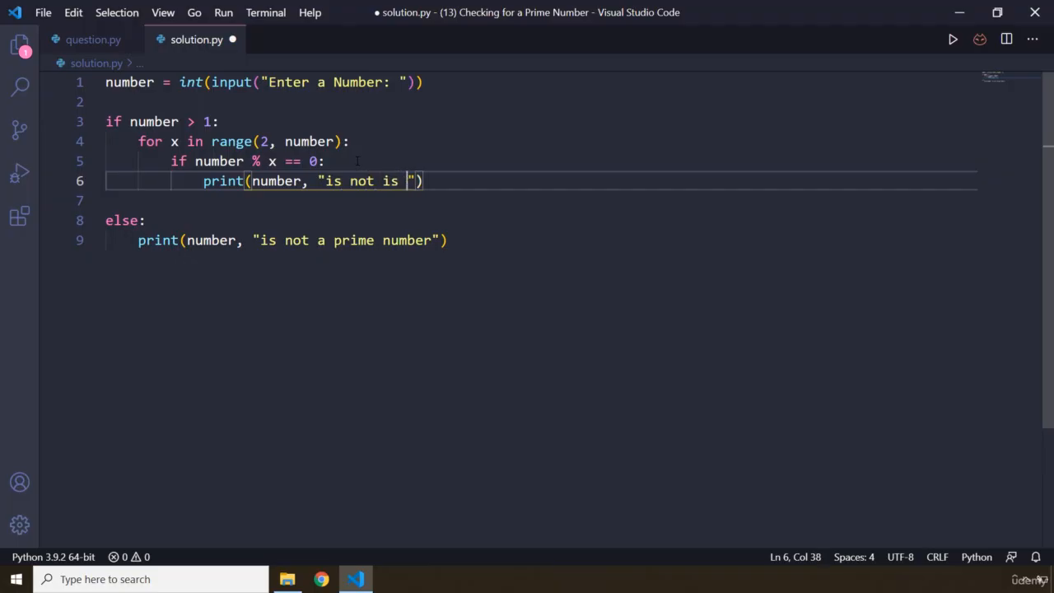
{"action": "type", "text": "prime number"}
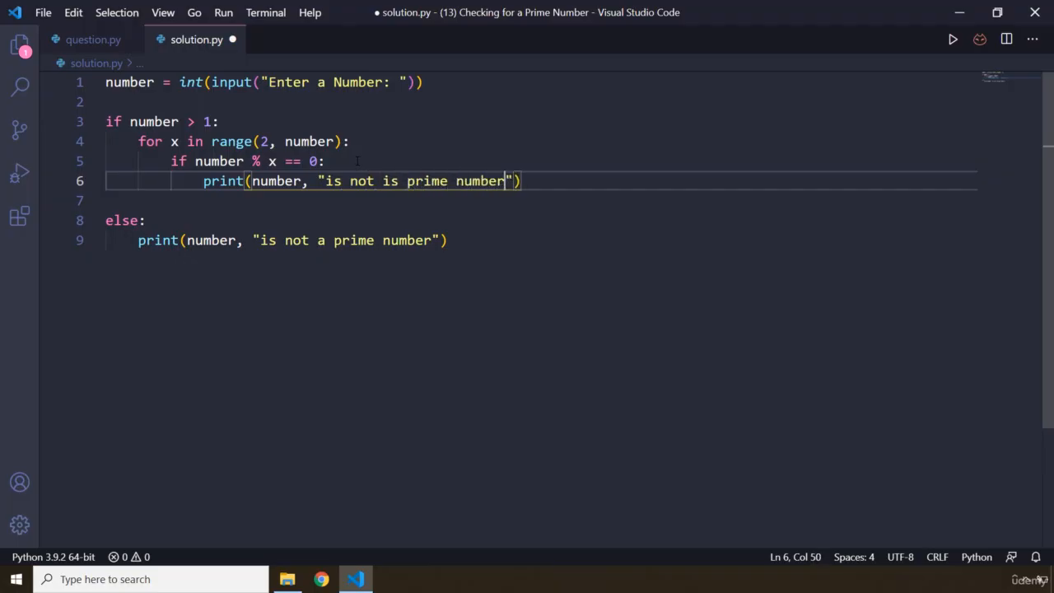
{"action": "key", "text": "Enter"}
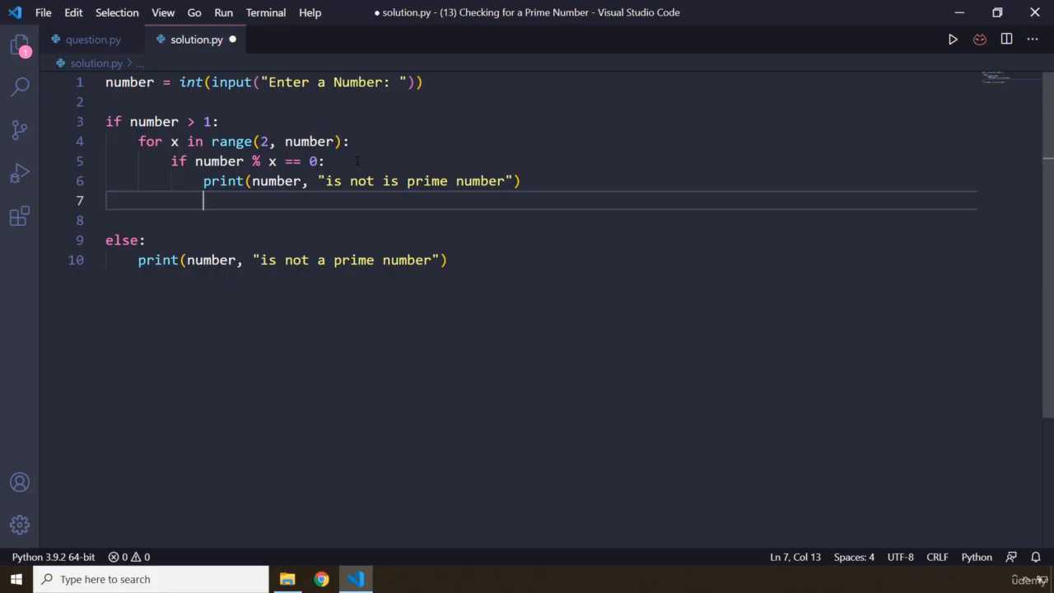
Step: Add print(x, "times", round(number/x), "is", number) on the next line
{"action": "type", "text": "print"}
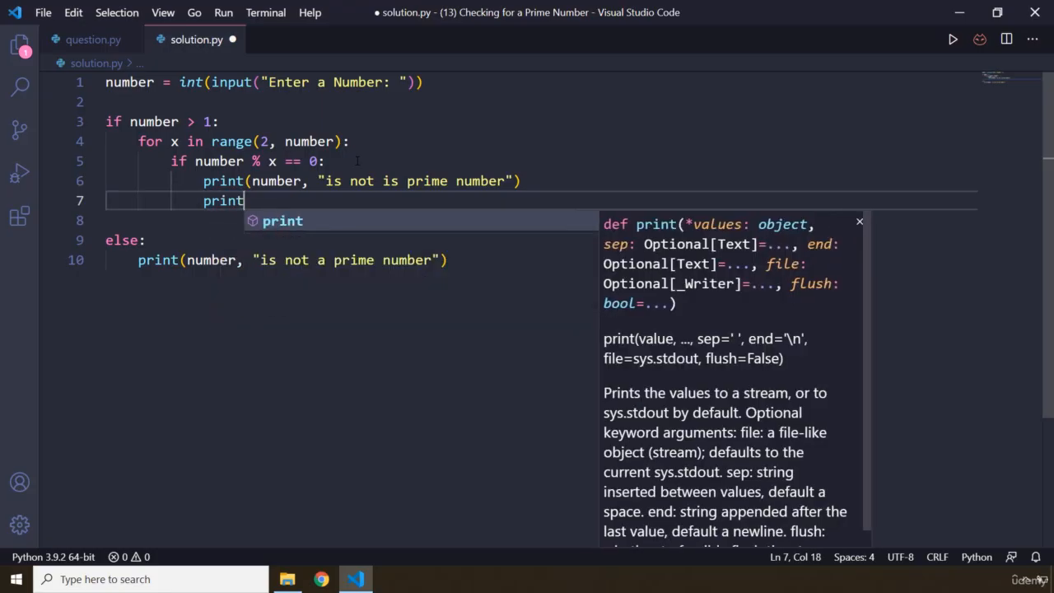
{"action": "type", "text": "("}
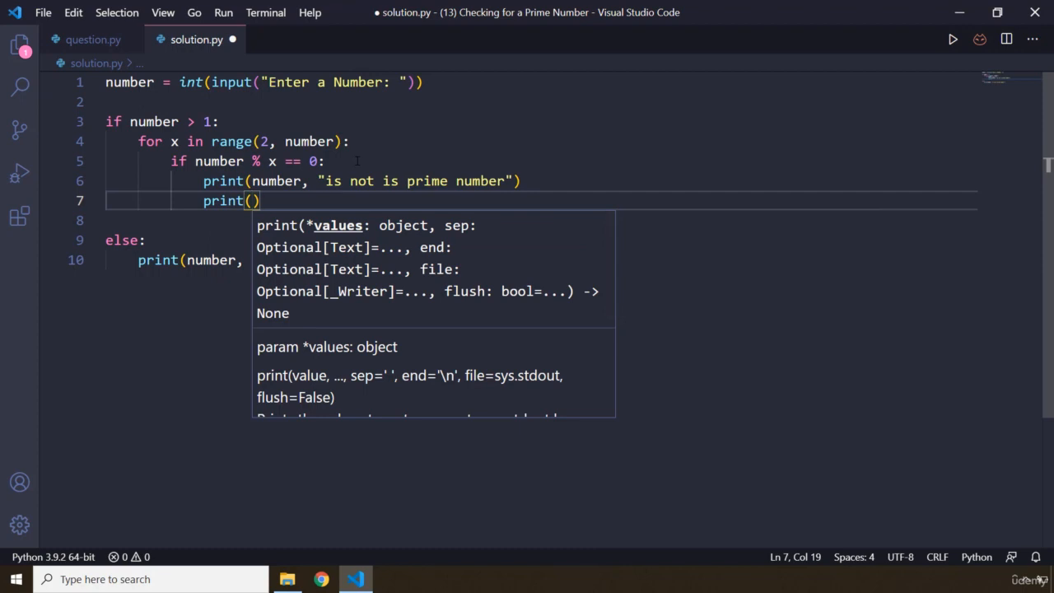
{"action": "type", "text": "x,"}
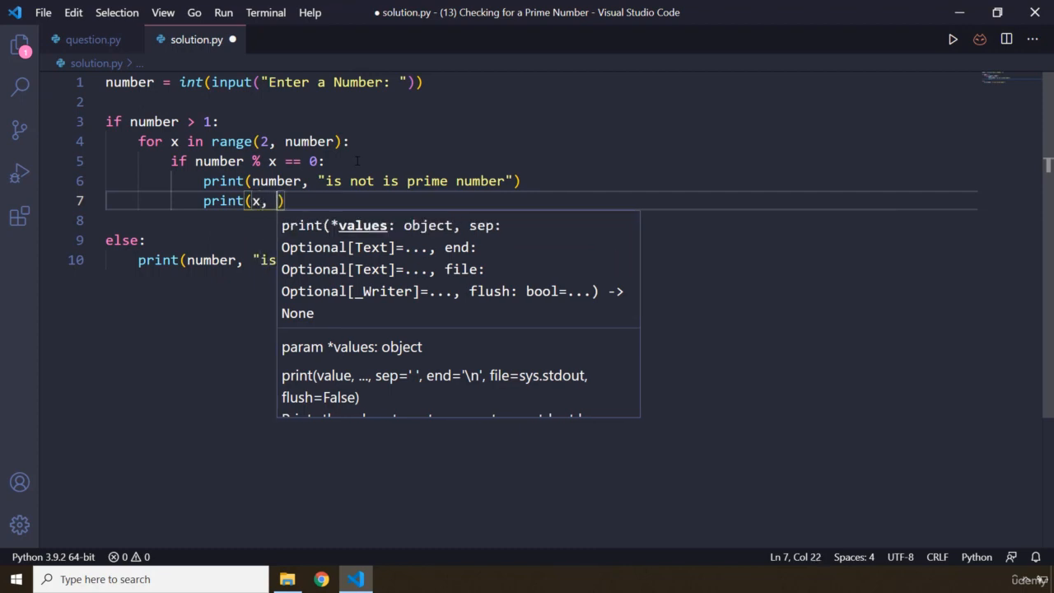
{"action": "type", "text": "\"time\""}
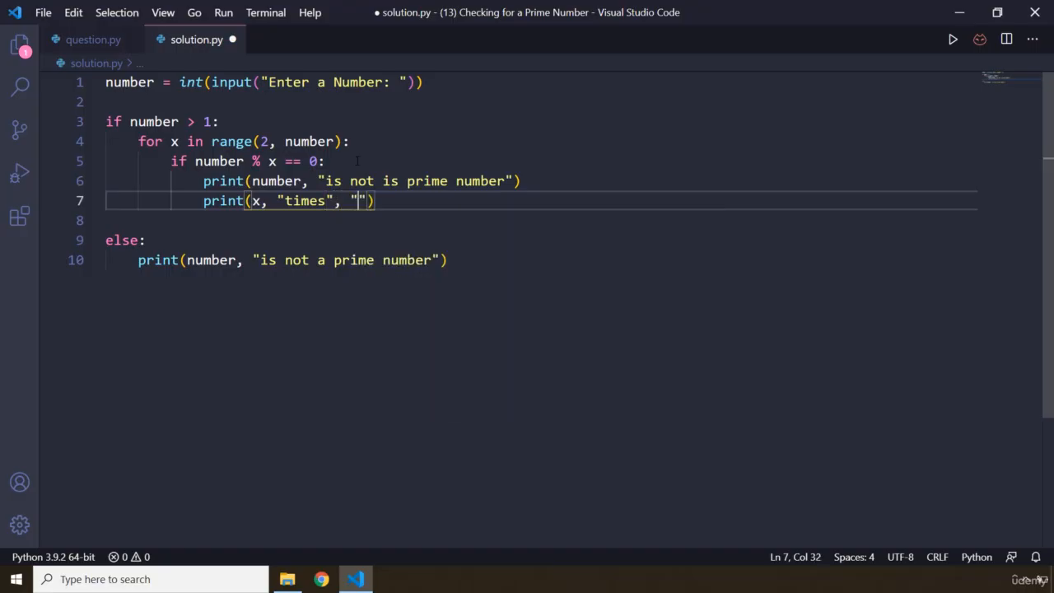
{"action": "type", "text": "roun"}
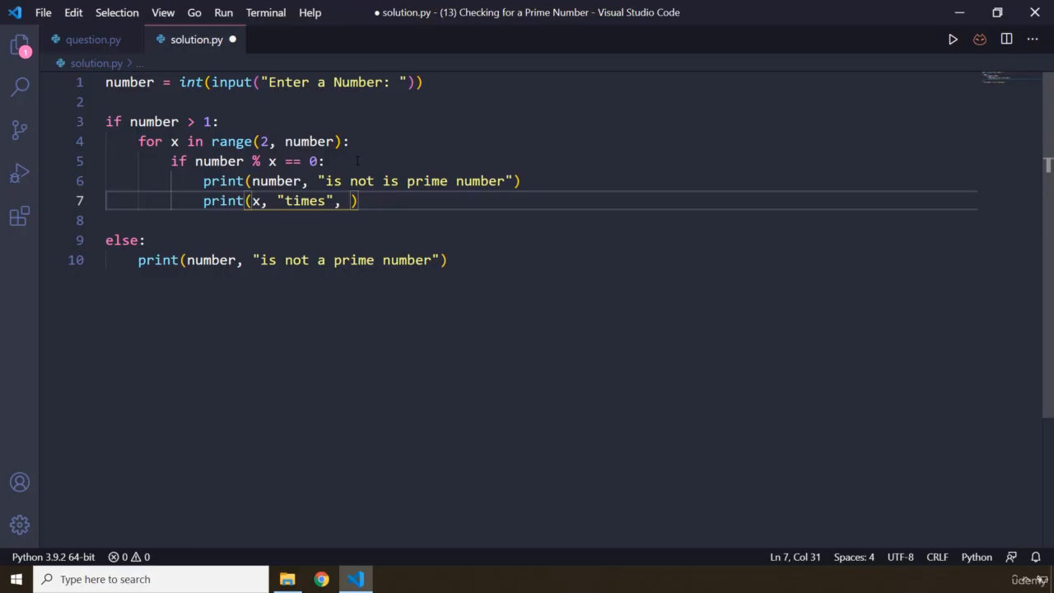
{"action": "type", "text": "round()"}
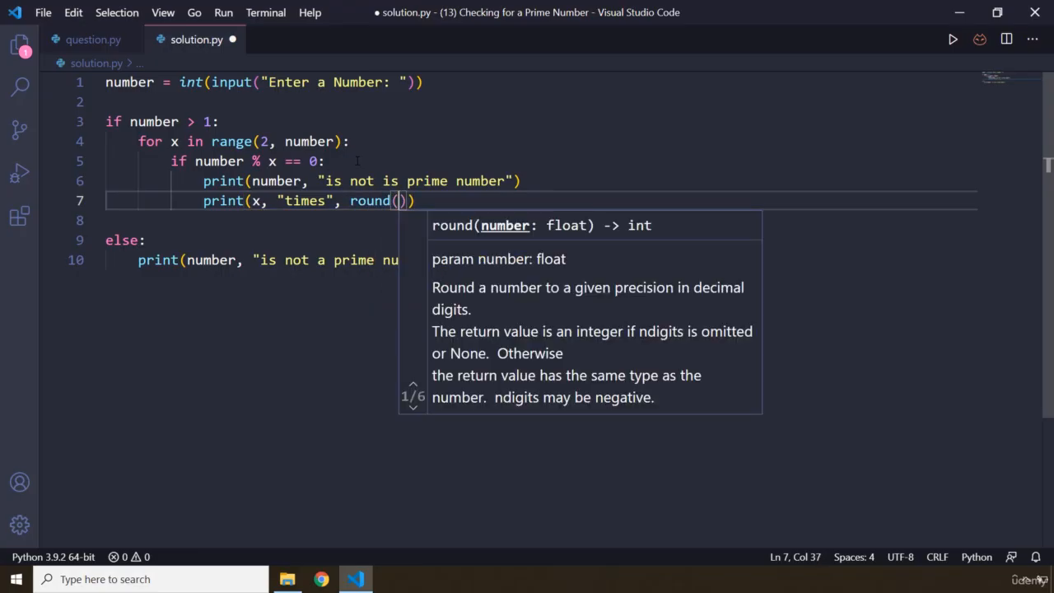
{"action": "type", "text": "number"}
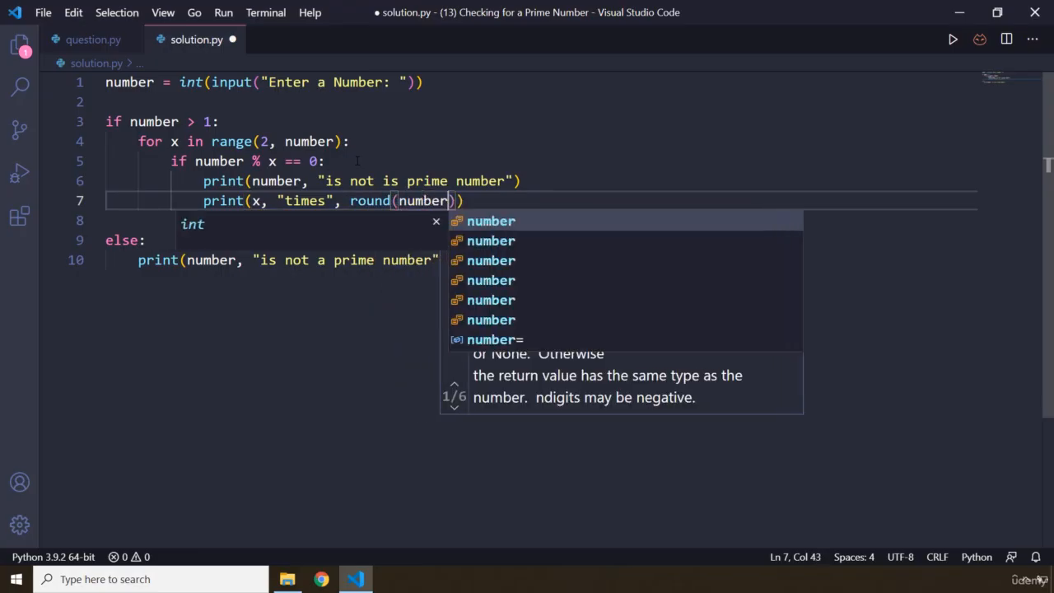
{"action": "type", "text": "/"}
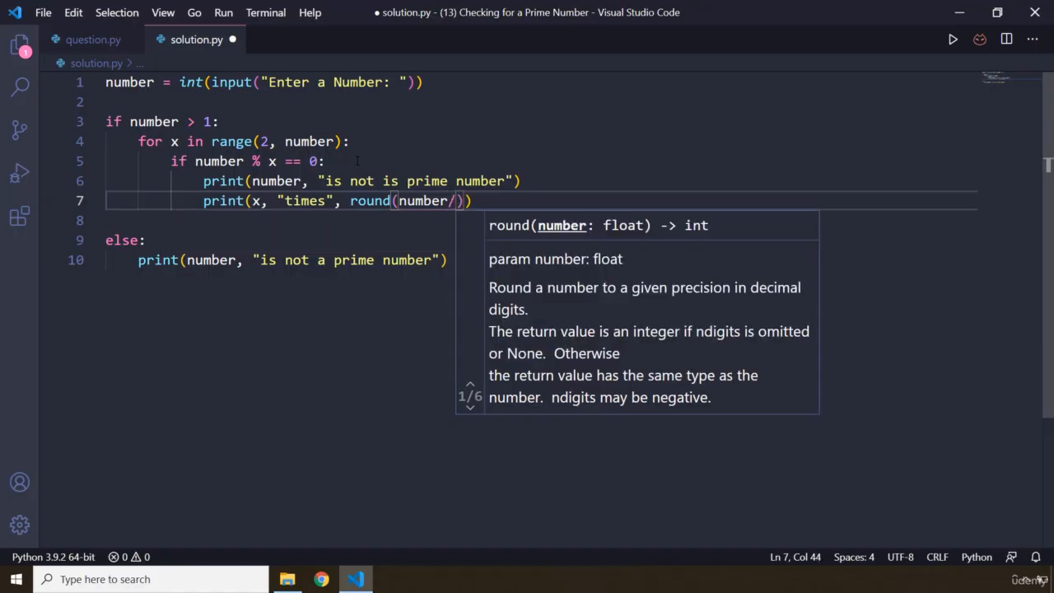
{"action": "type", "text": "x"}
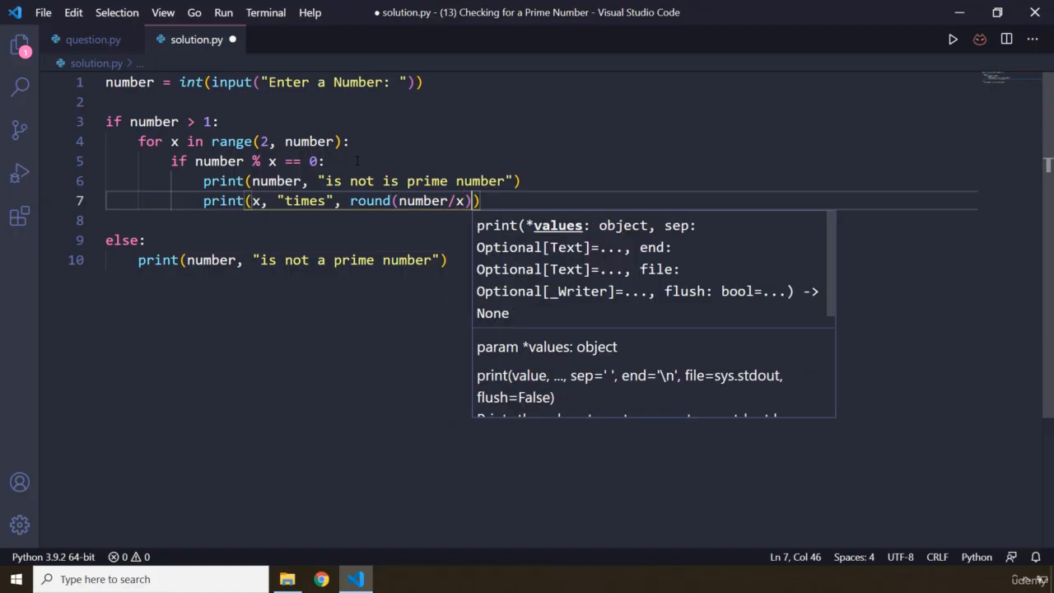
{"action": "type", "text": ", \"\""}
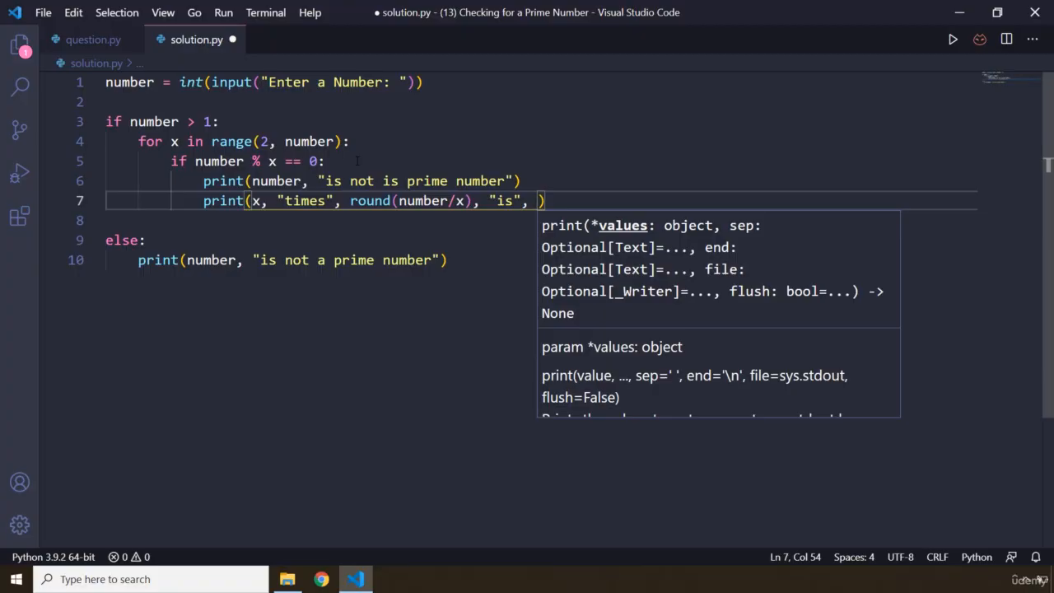
{"action": "type", "text": "number"}
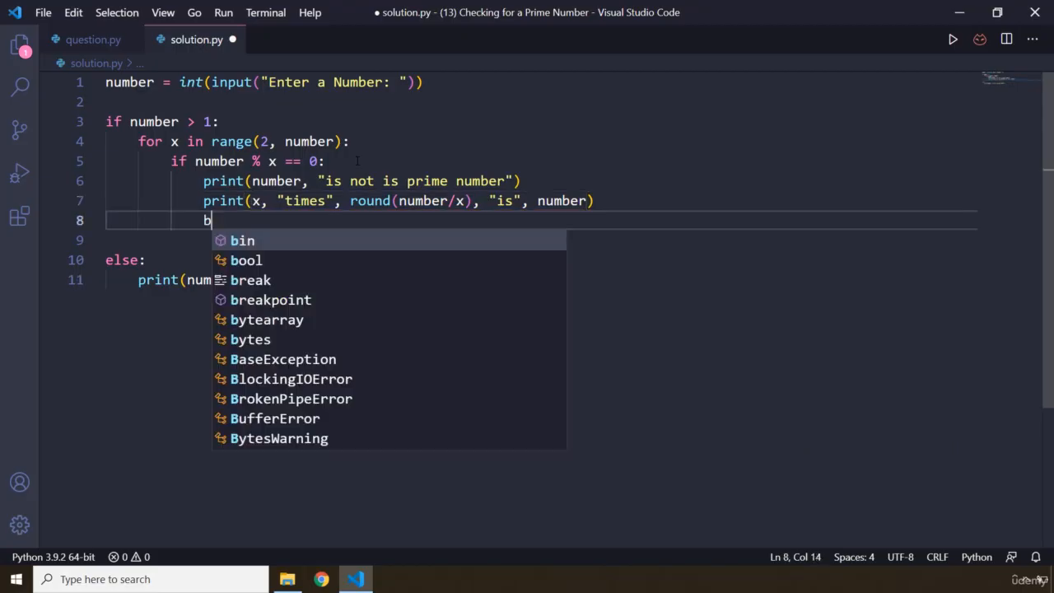
Step: Add break after the prints so the loop stops at the first factor
{"action": "type", "text": "reak"}
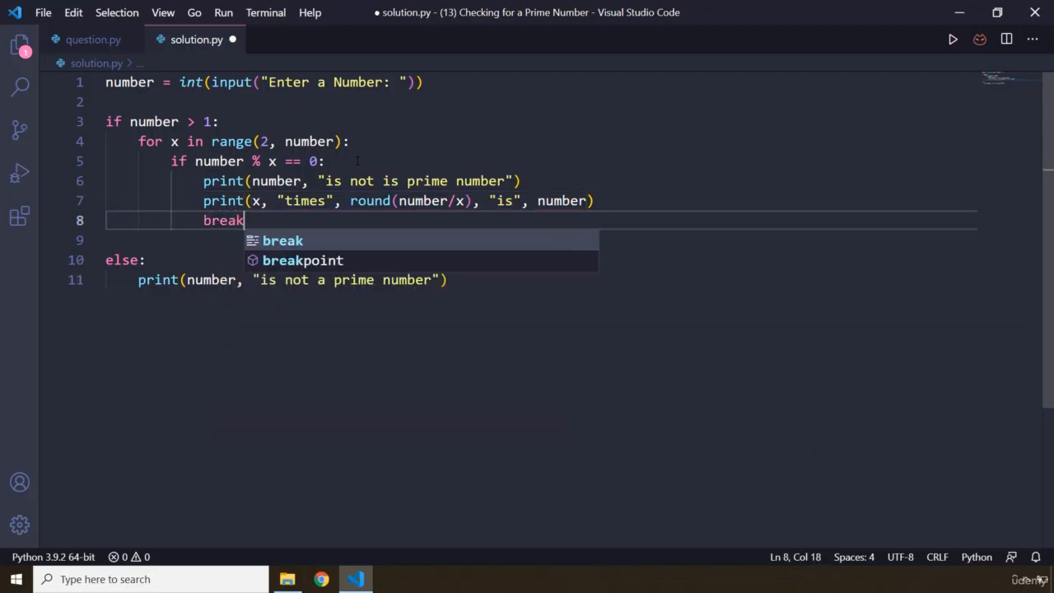
{"action": "key", "text": "Enter"}
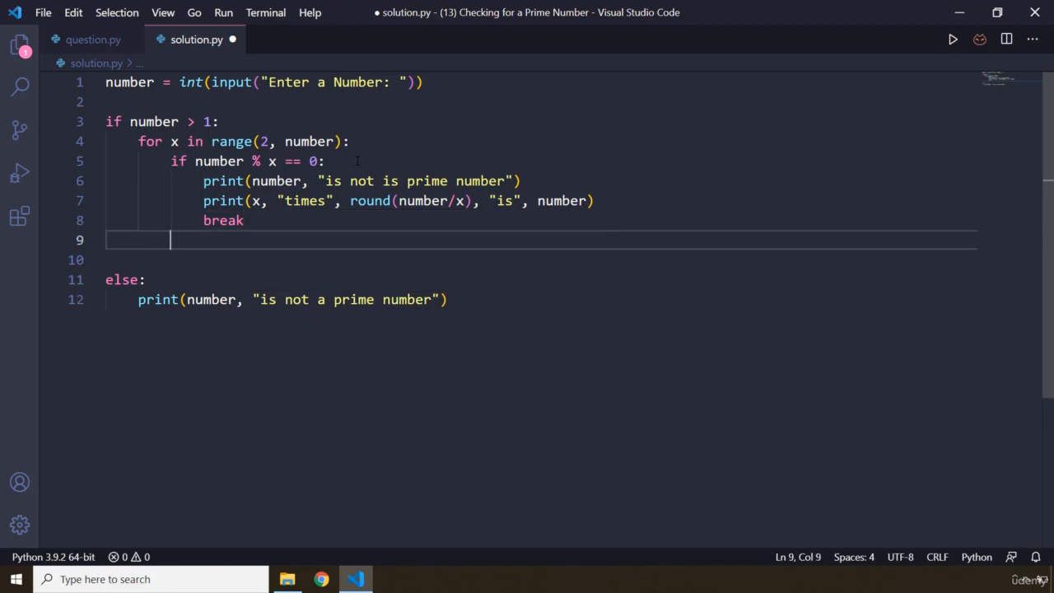
{"action": "key", "text": "Backspace"}
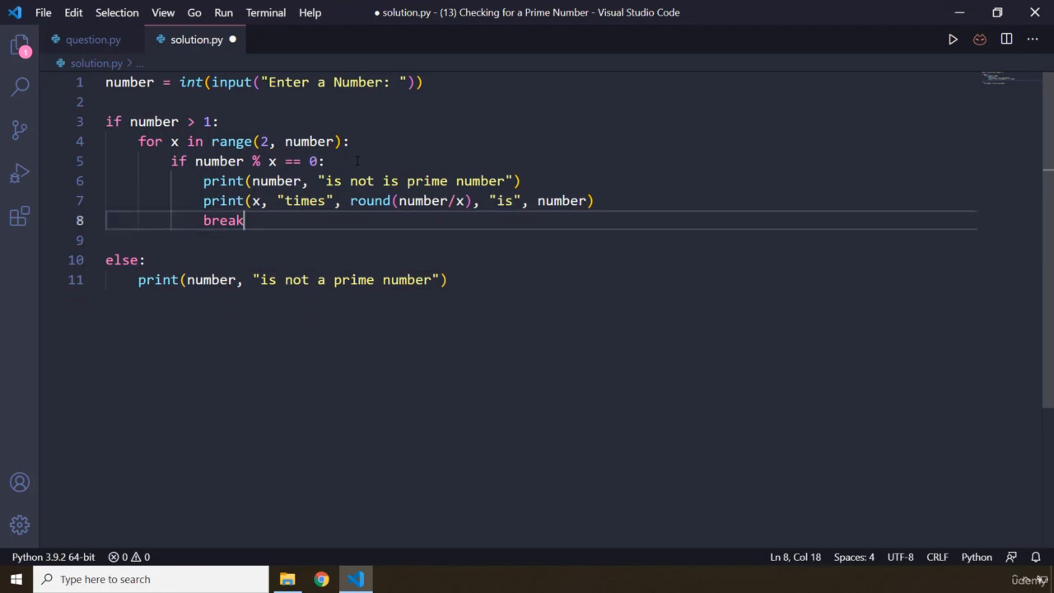
{"action": "key", "text": "Enter"}
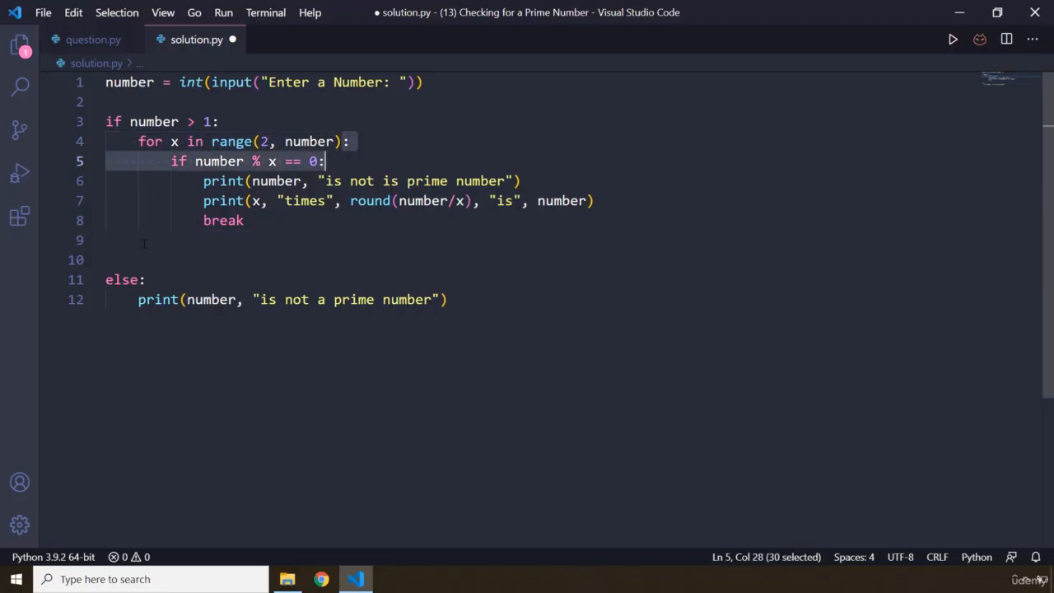
Step: Add a loop else printing number, "is a prime number"
{"action": "type", "text": "else"}
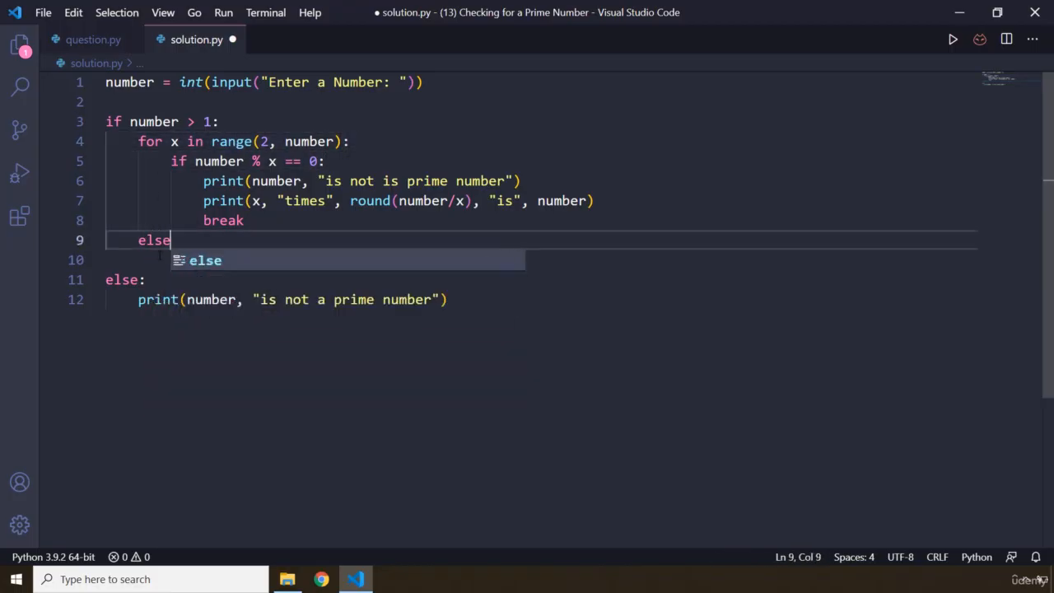
{"action": "type", "text": ":"}
{"action": "left_click", "coordinate": [541, 260]}
{"action": "type", "text": "print(n"}
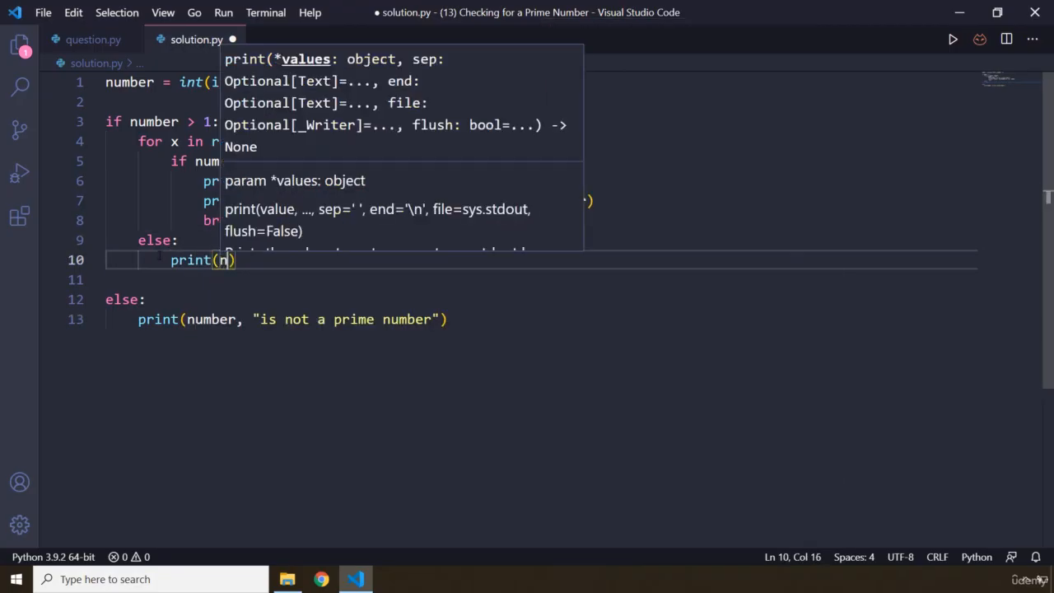
{"action": "type", "text": "mber,"}
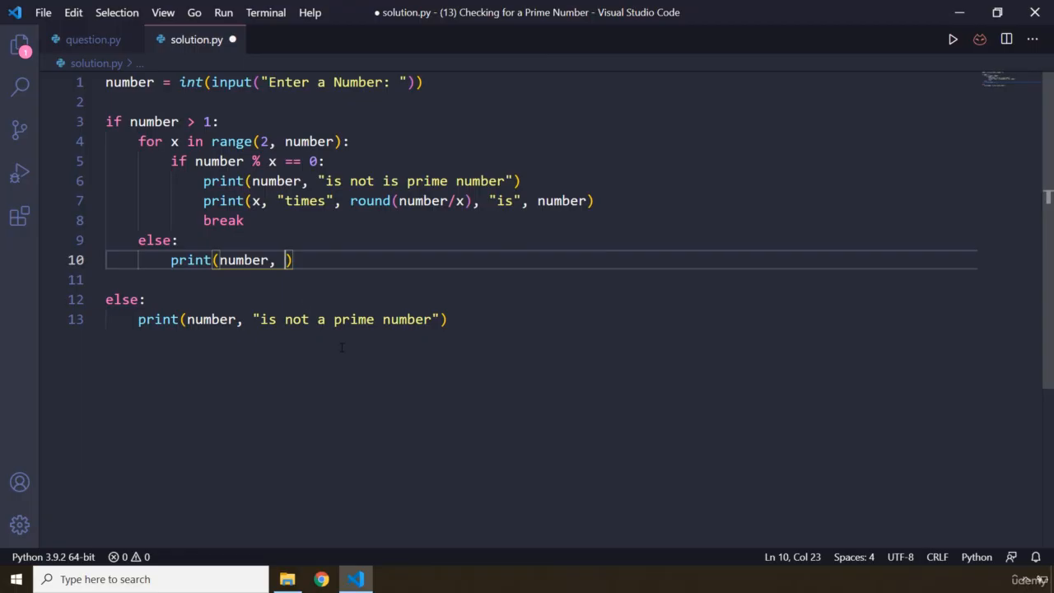
{"action": "type", "text": "\"is a p\""}
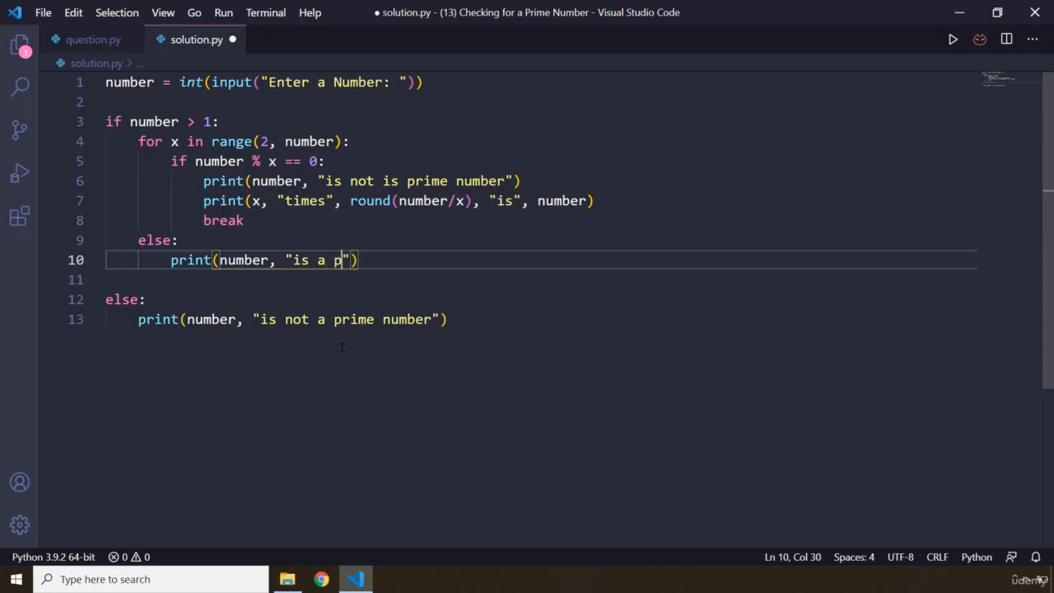
{"action": "type", "text": "rime num"}
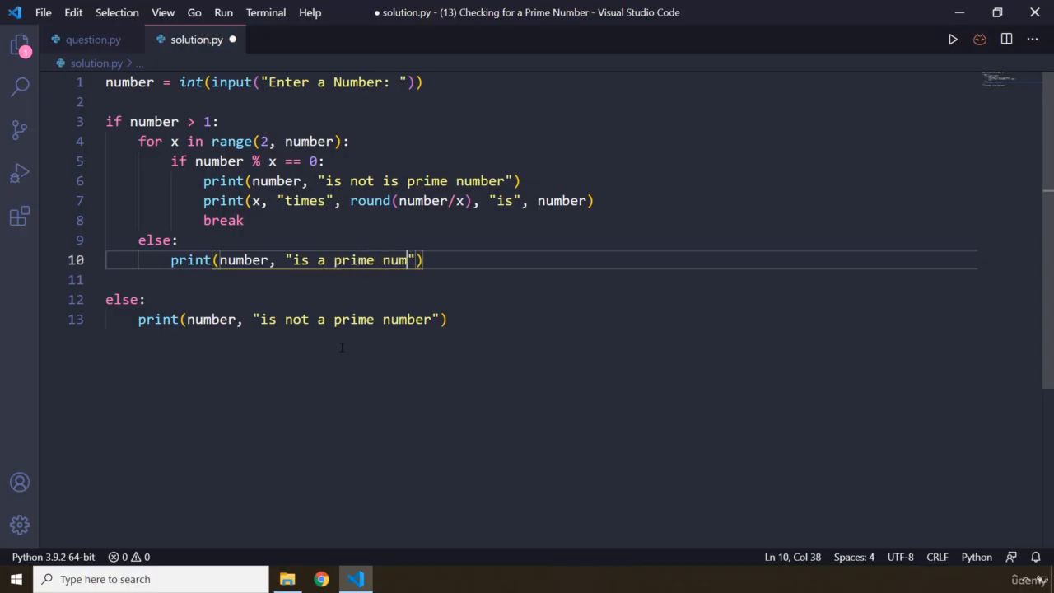
{"action": "type", "text": "ber"}
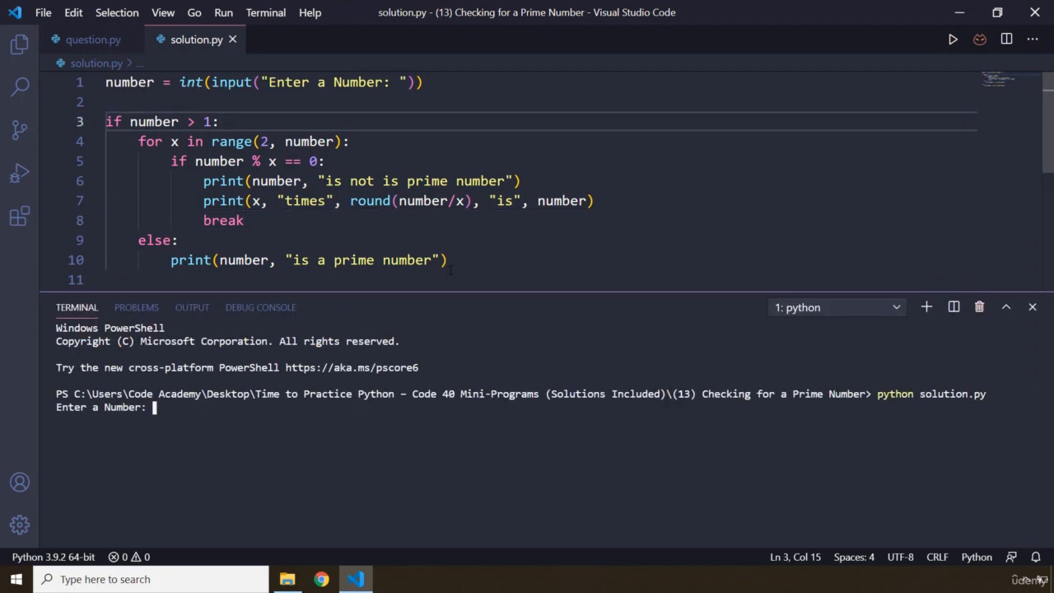
Step: Run solution.py in the terminal with inputs 2, 3, 4 and 12
{"action": "type", "text": "2"}
{"action": "type", "text": "3"}
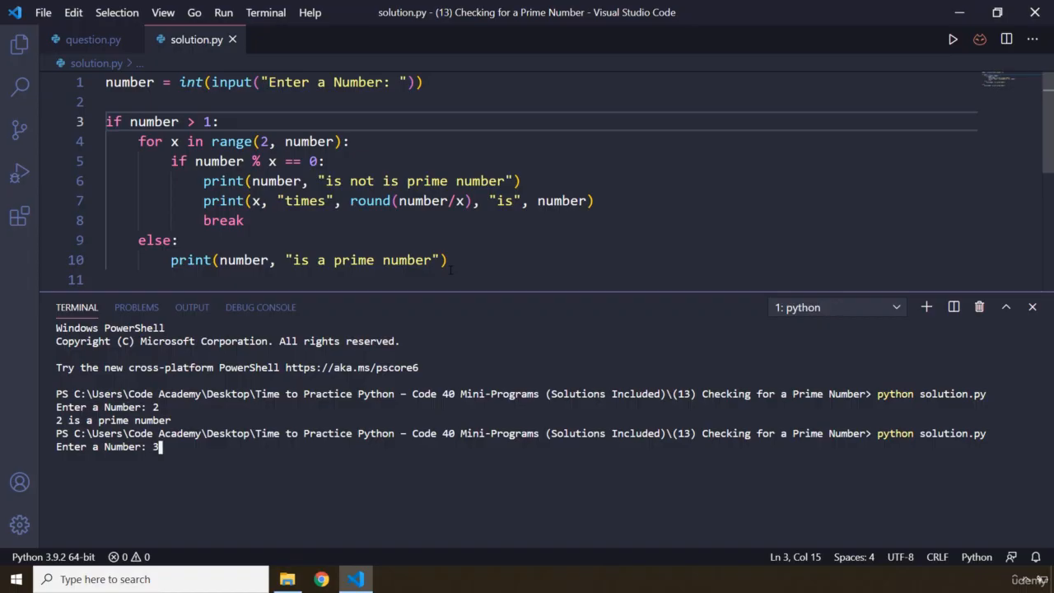
{"action": "key", "text": "Enter"}
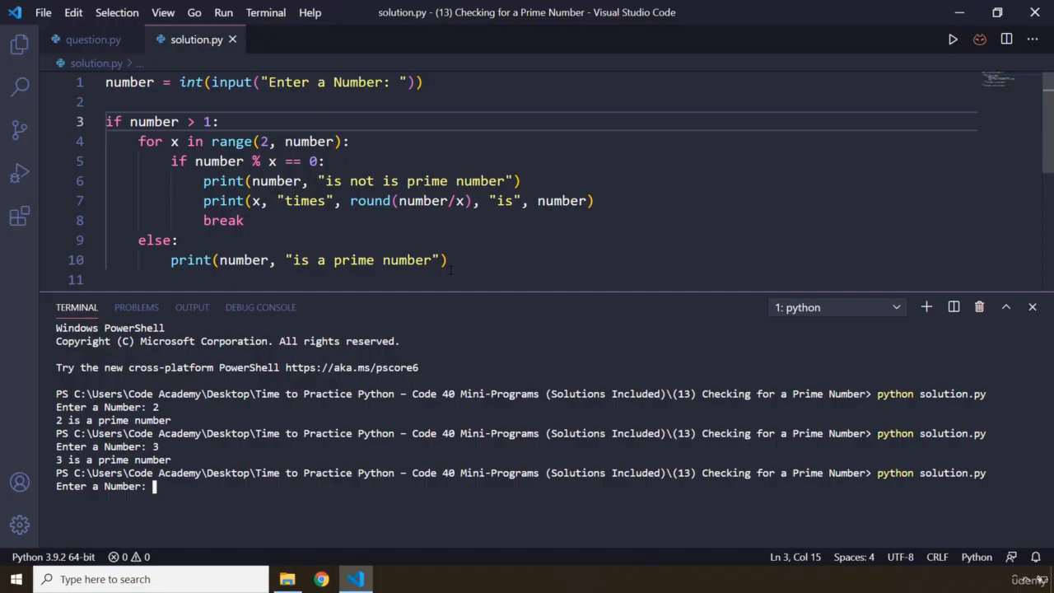
{"action": "type", "text": "4"}
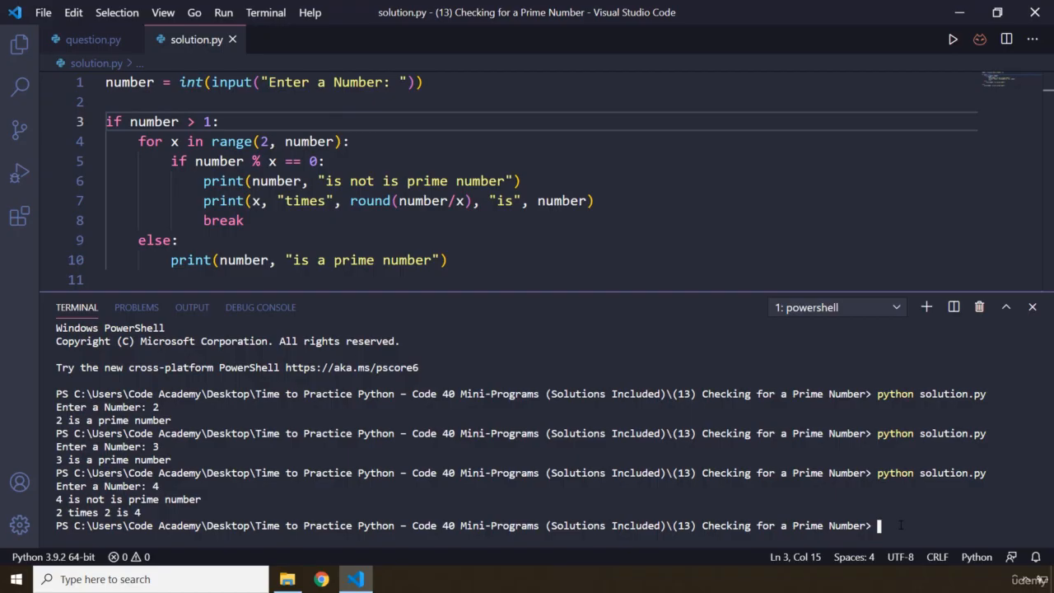
{"action": "type", "text": "12"}
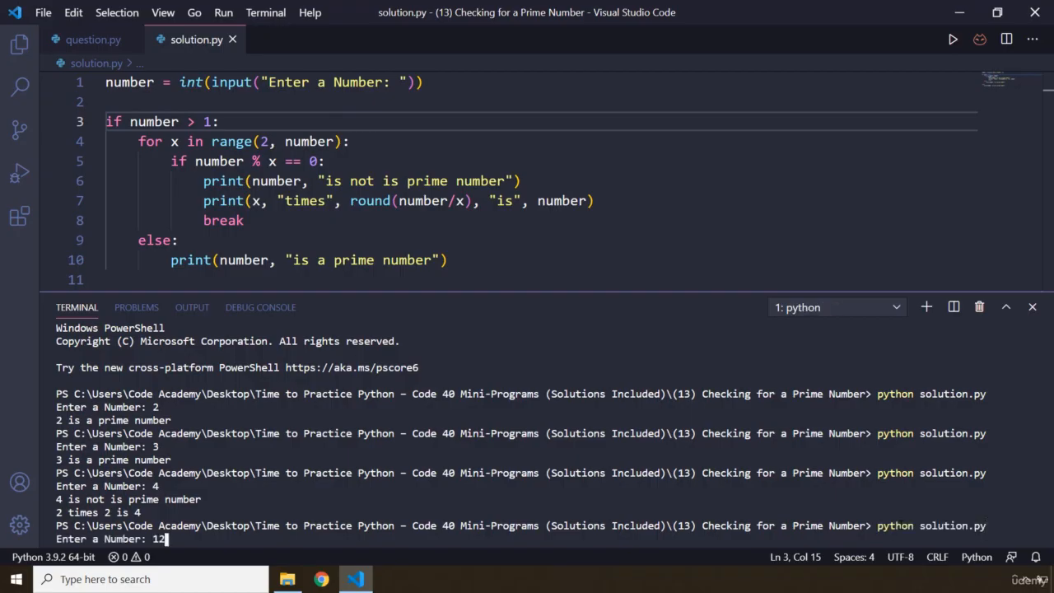
{"action": "key", "text": "Enter"}
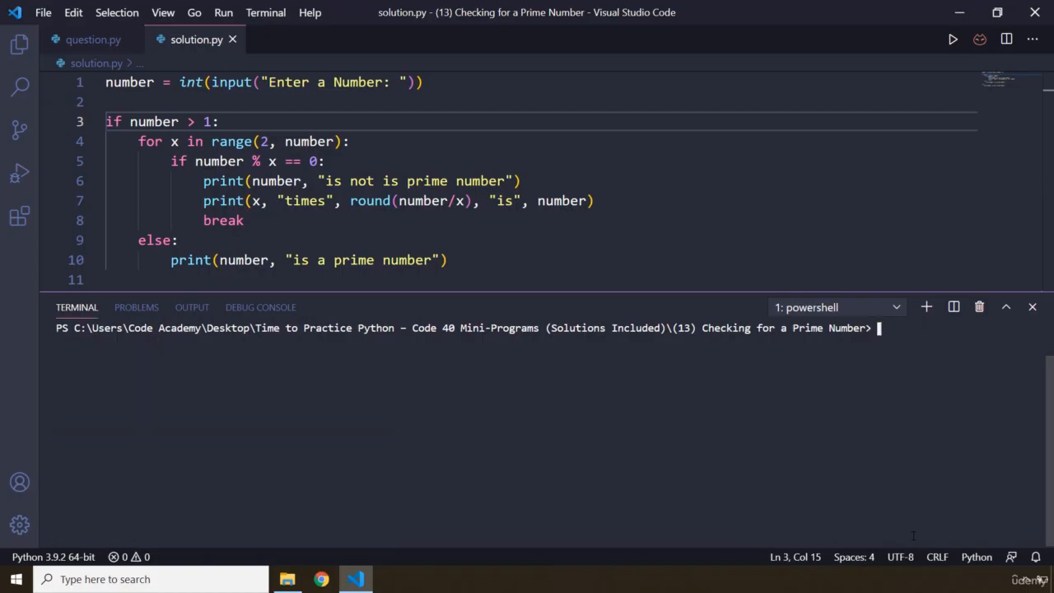
Step: Rerun python solution.py for 11, 13, 17, 19, 23 and 29
{"action": "type", "text": "python solution.py"}
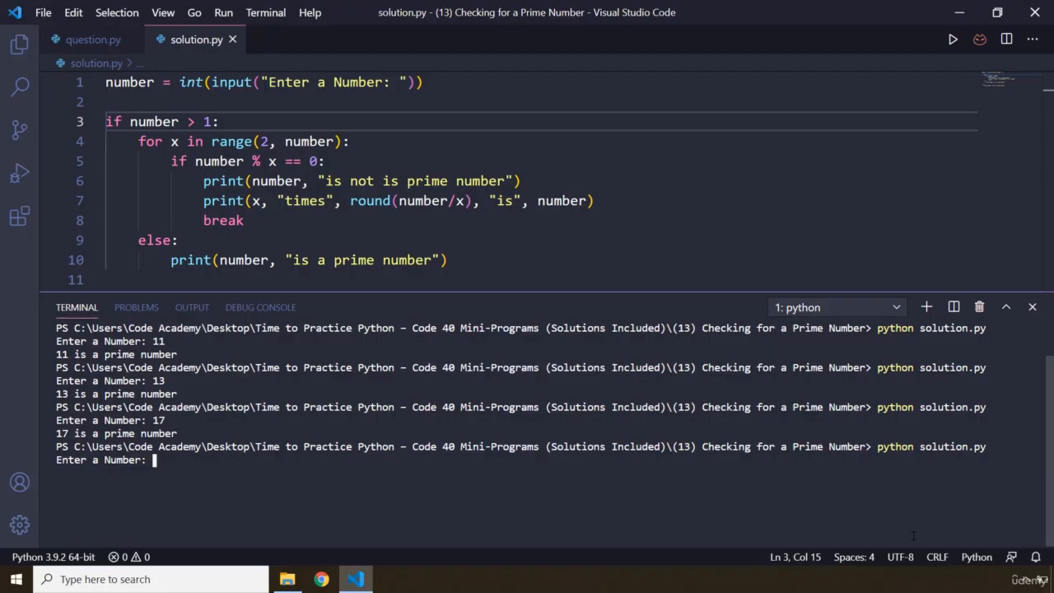
{"action": "type", "text": "19"}
{"action": "type", "text": "23"}
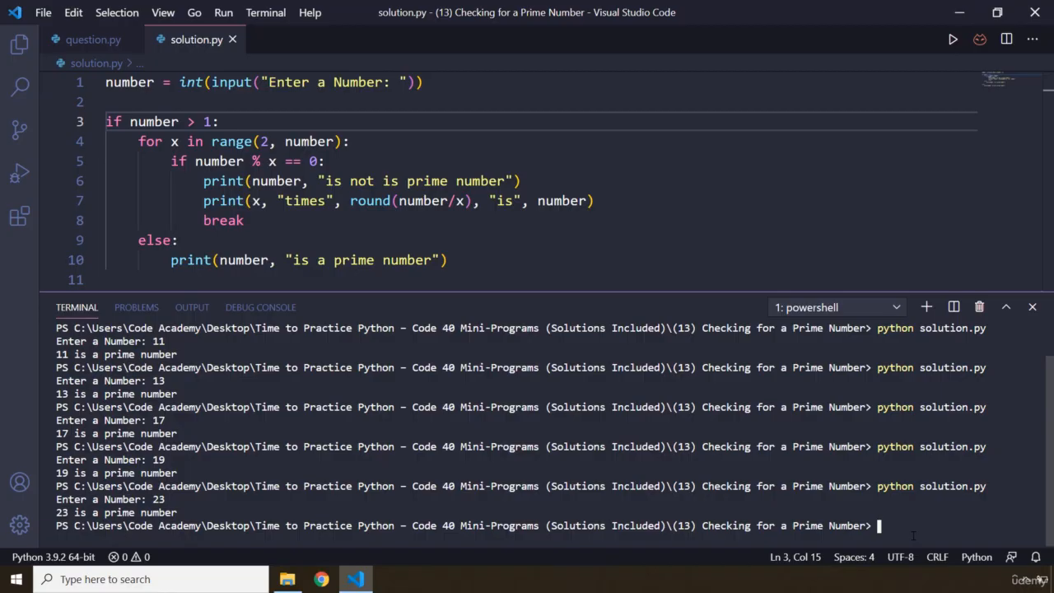
{"action": "type", "text": "python solution.py"}
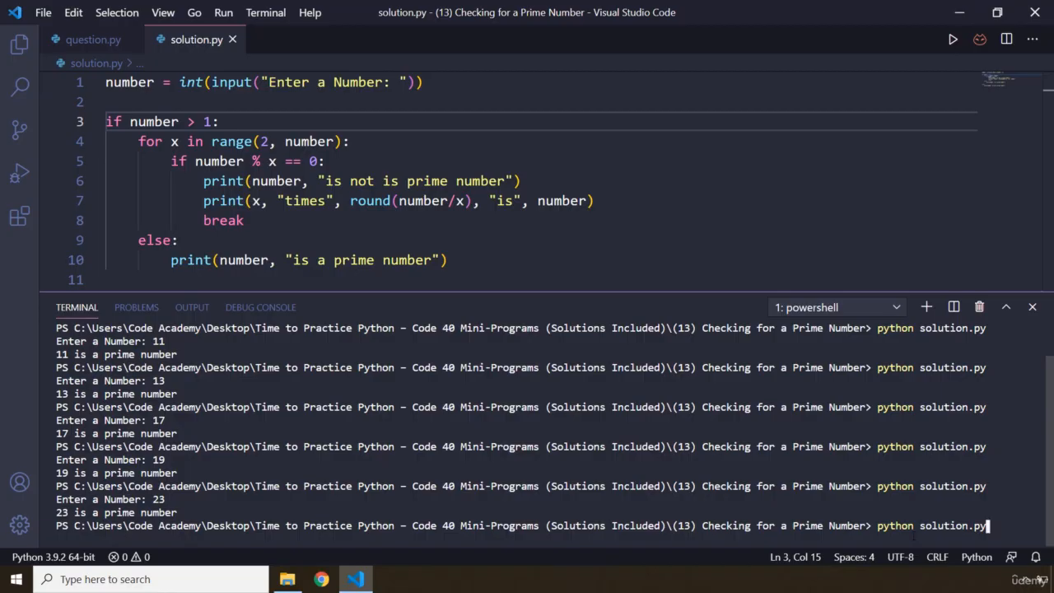
{"action": "key", "text": "Enter"}
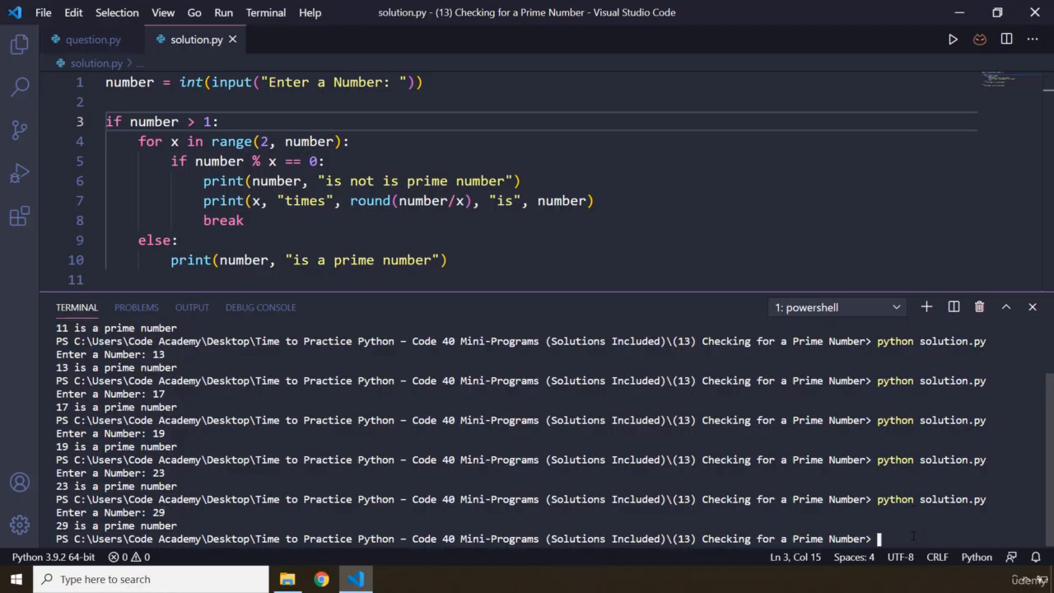